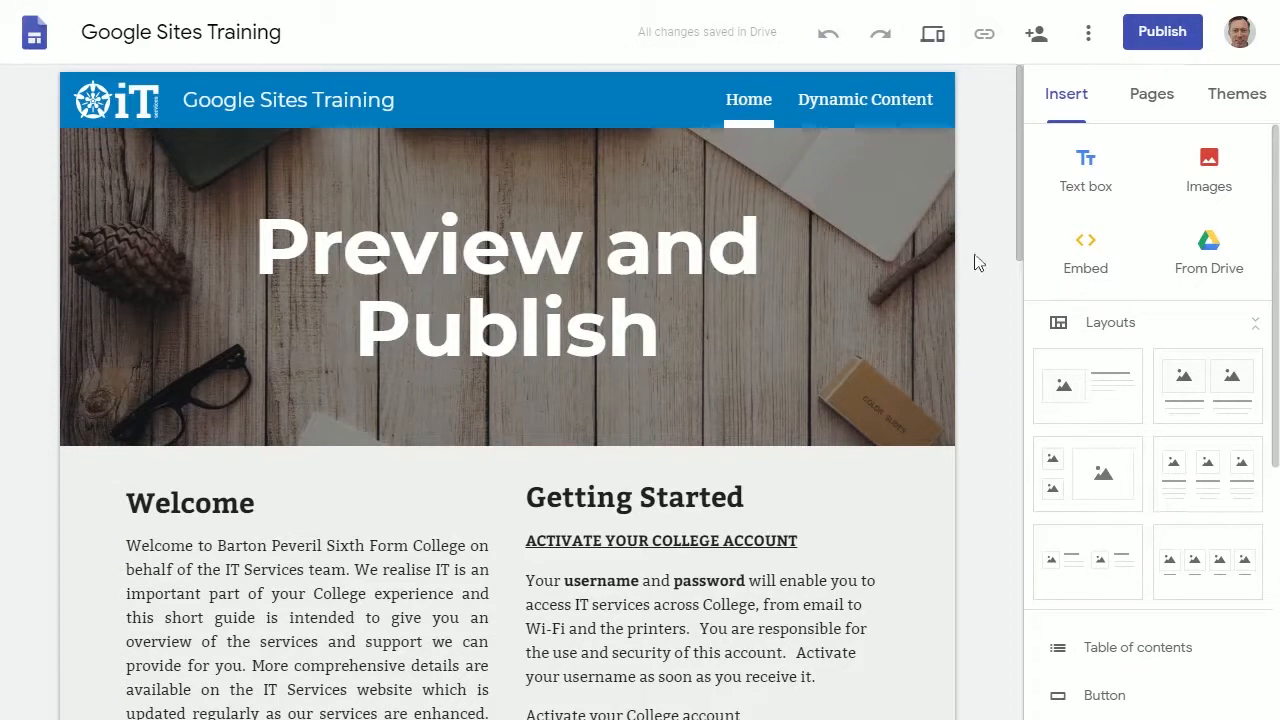
pyautogui.moveTo(988, 212)
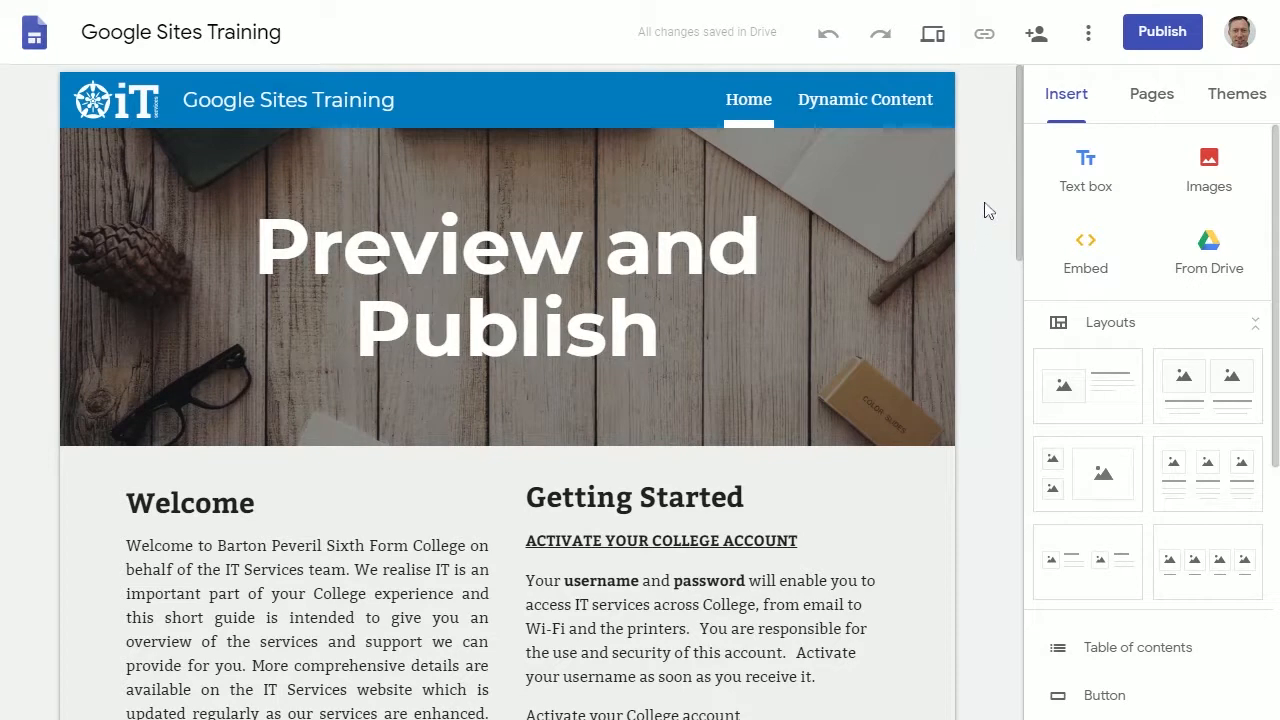
pyautogui.moveTo(932, 32)
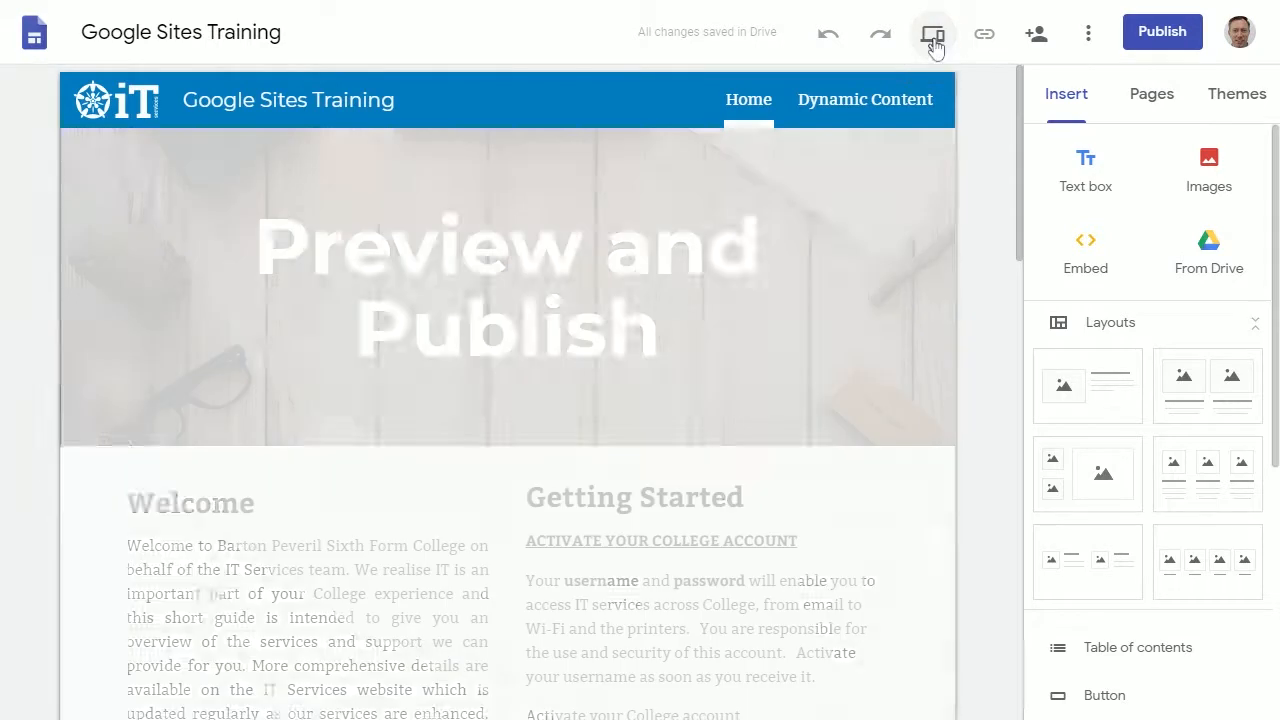
# Preview the site at desktop size and switch to its Dynamic Content page
pyautogui.click(932, 32)
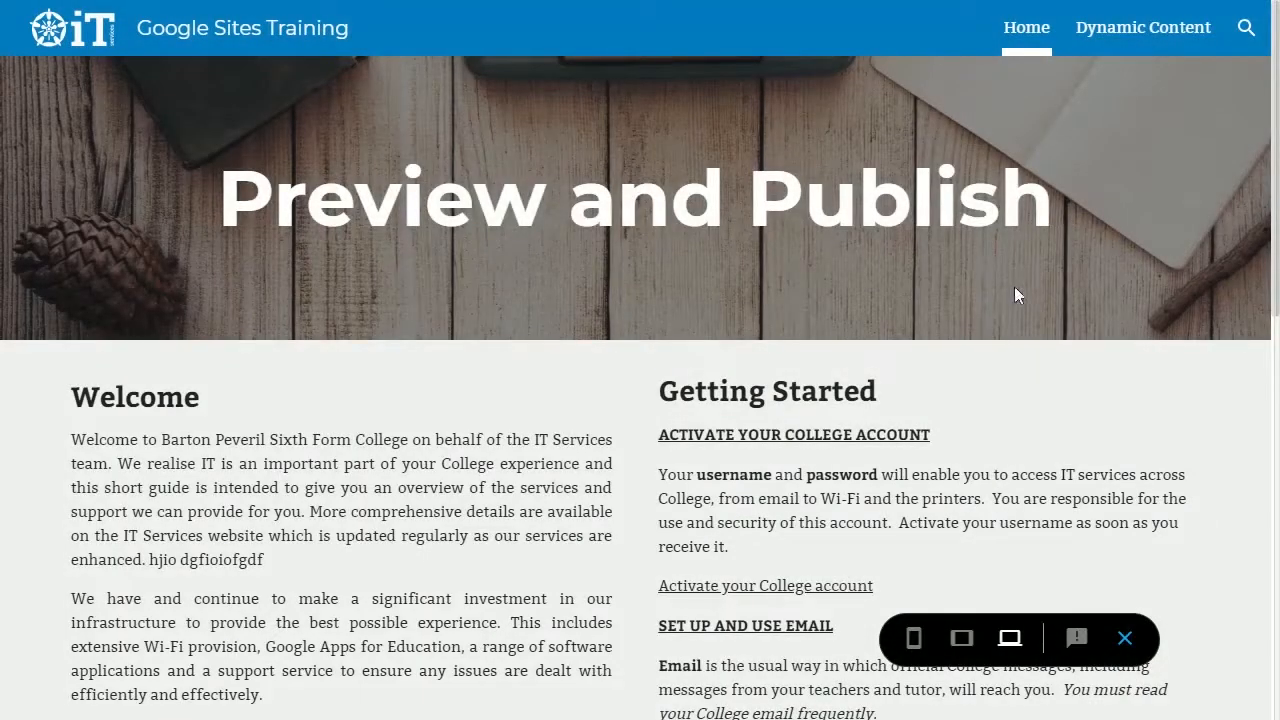
pyautogui.moveTo(1006, 256)
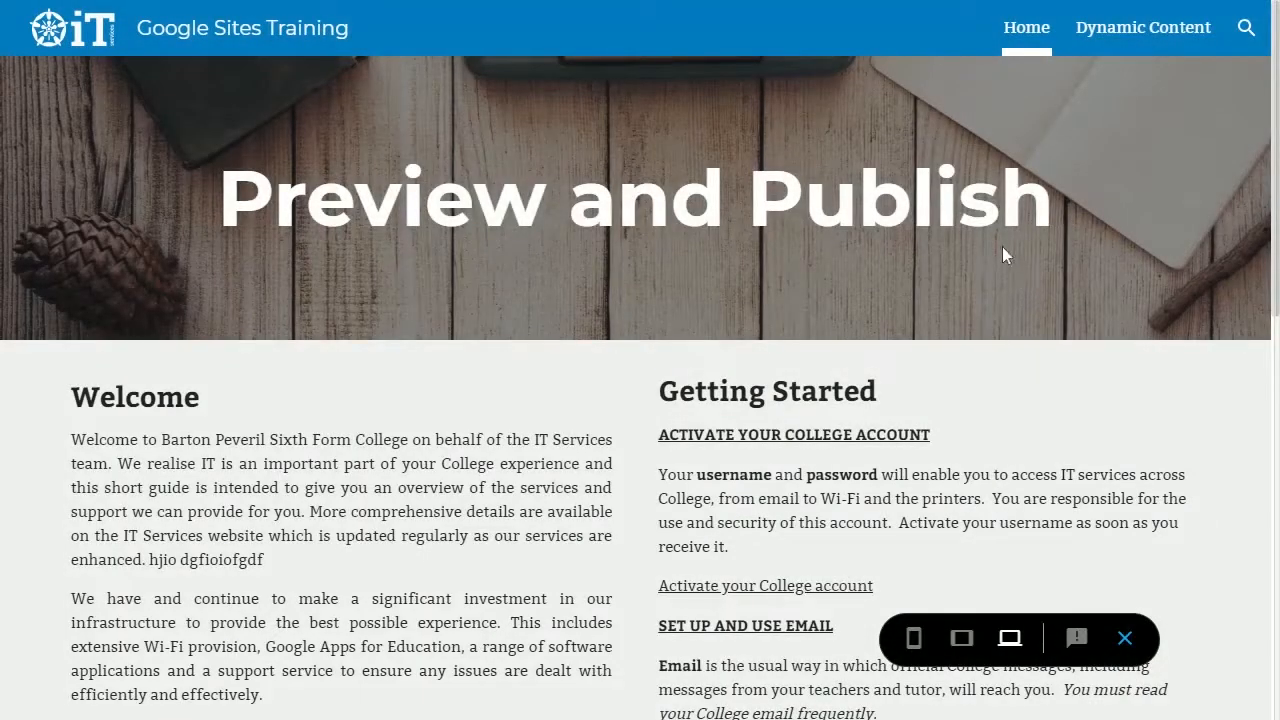
pyautogui.moveTo(494, 136)
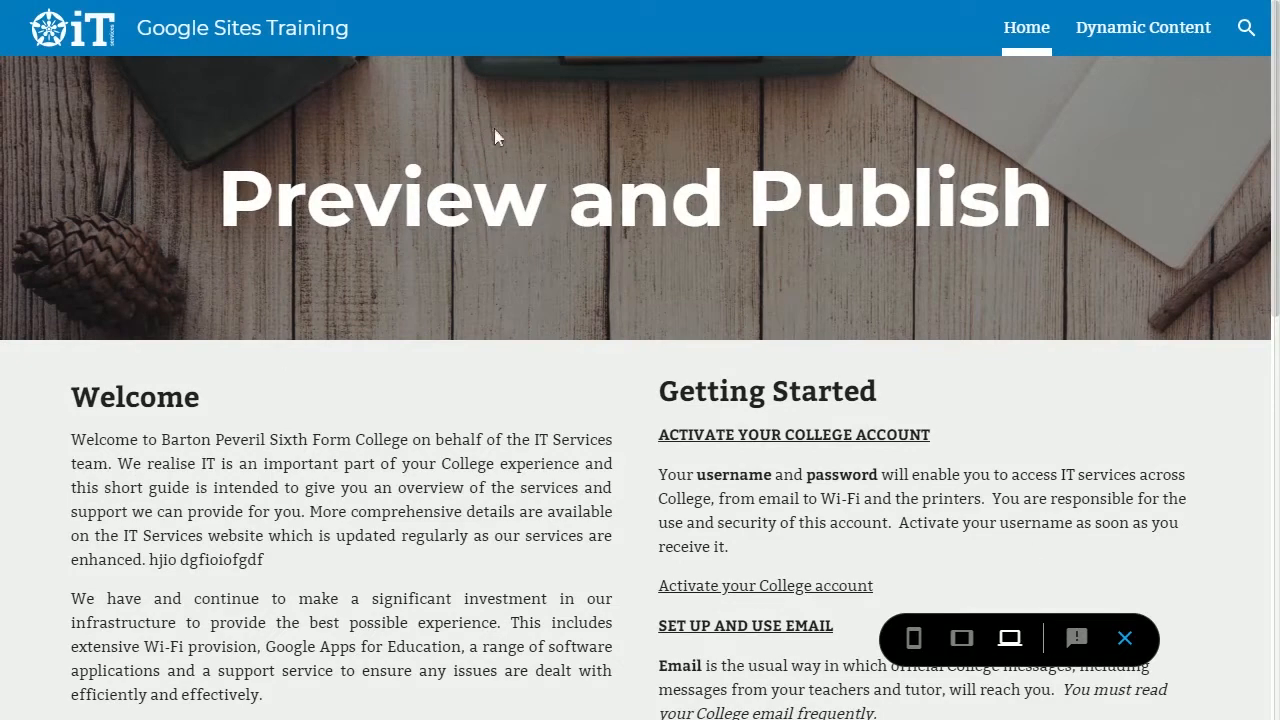
pyautogui.click(1142, 28)
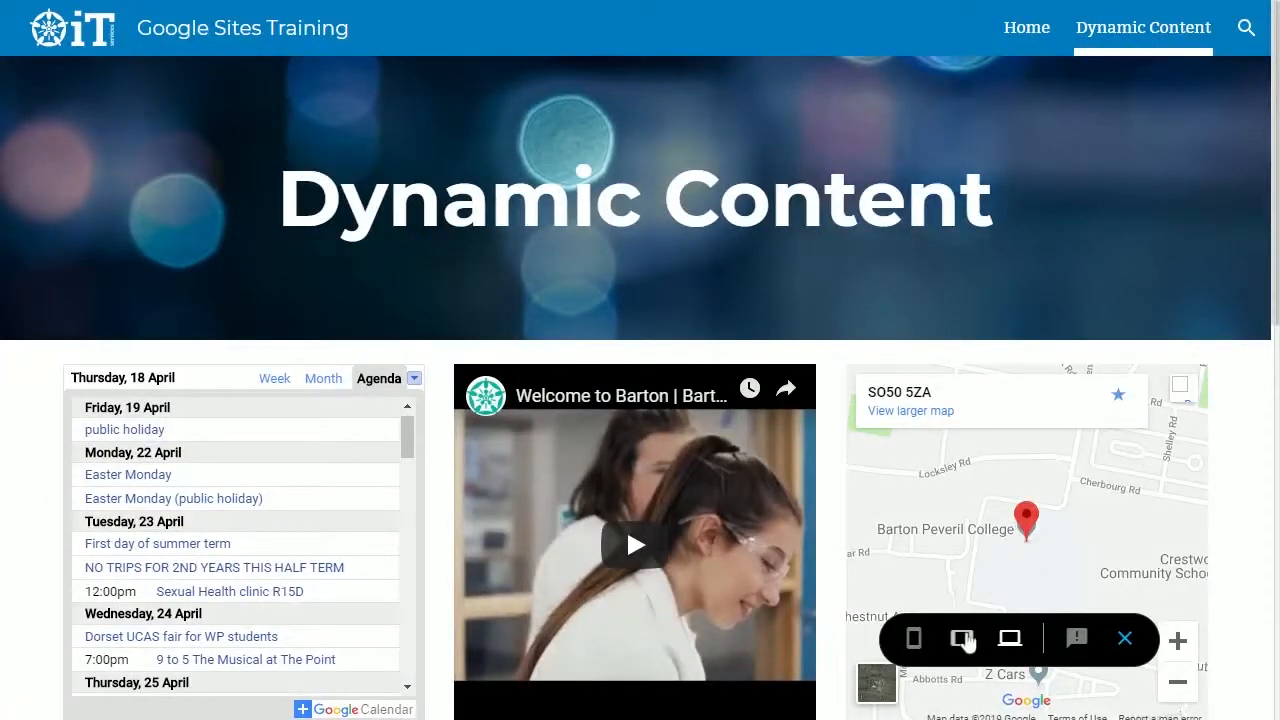
pyautogui.moveTo(962, 640)
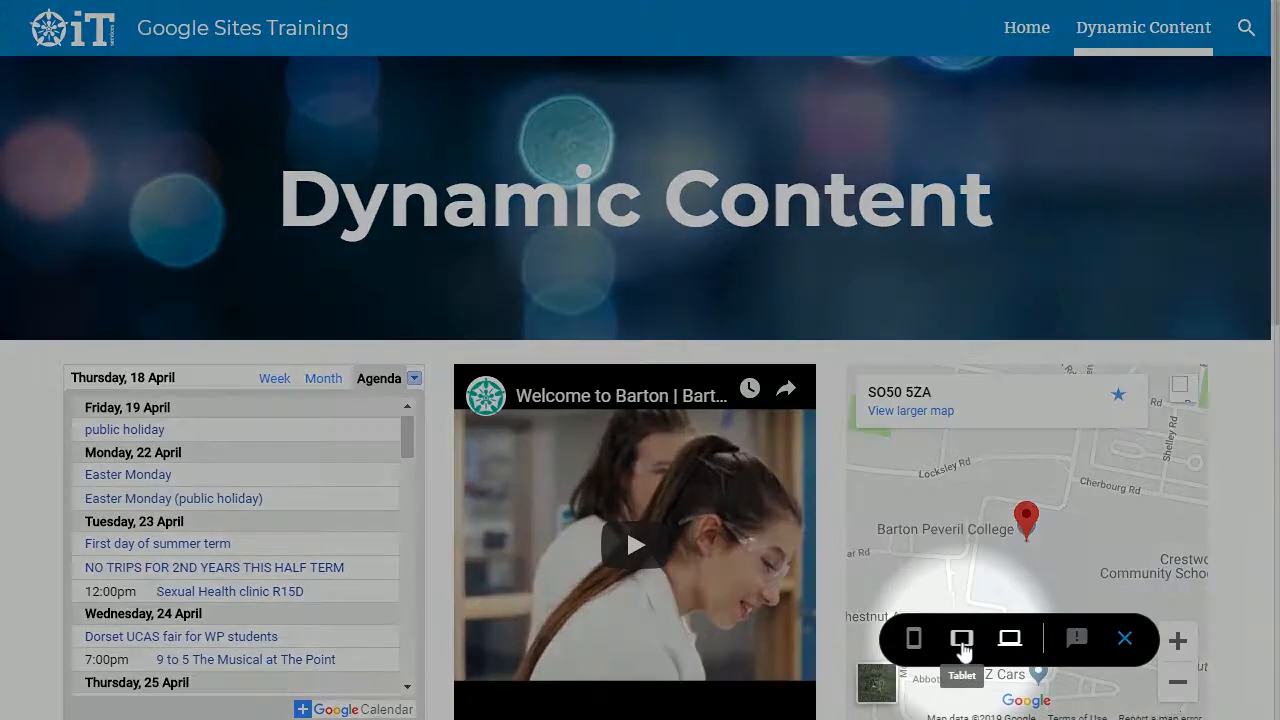
# Switch the preview to tablet width and scroll through the reflowed Home page
pyautogui.click(960, 640)
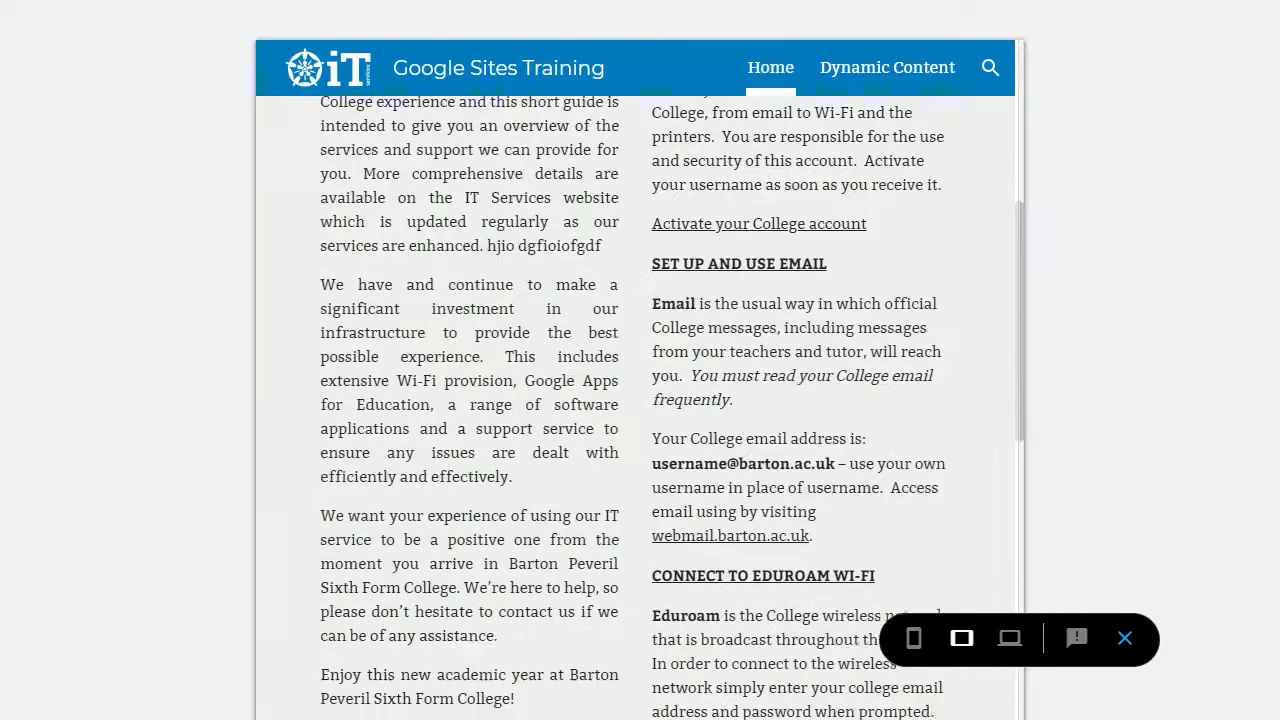
pyautogui.scroll(3)
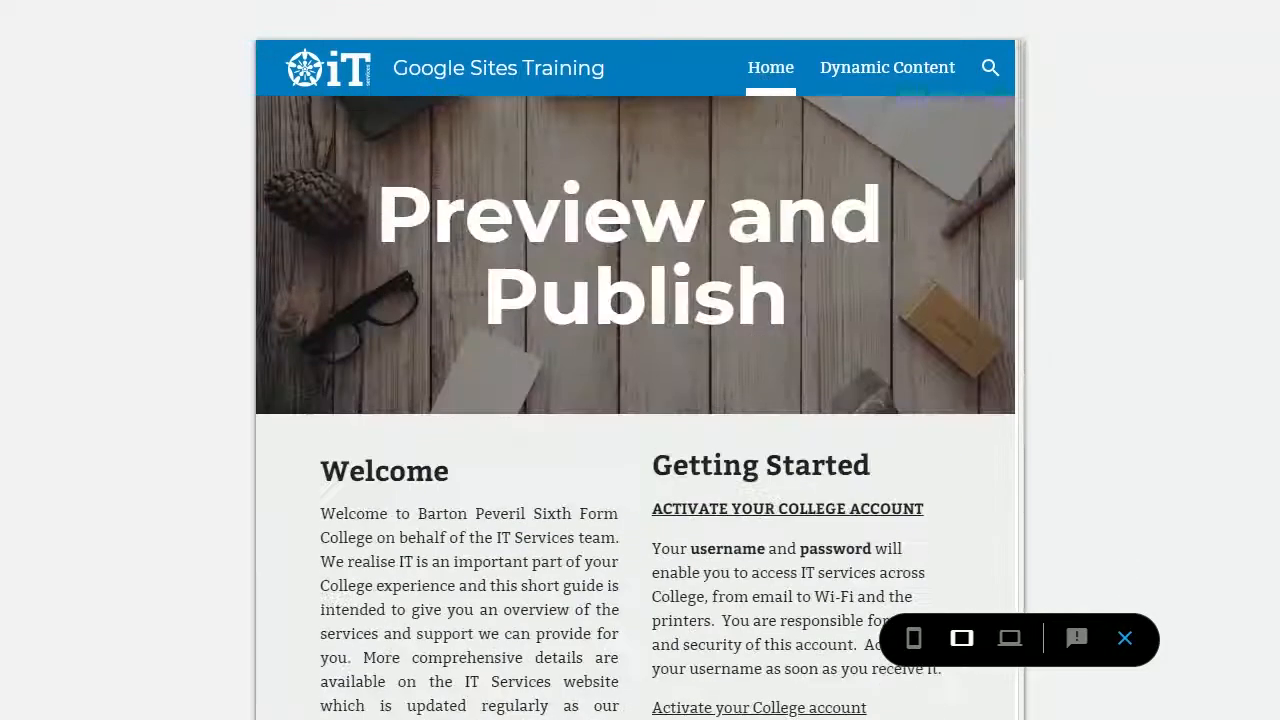
pyautogui.moveTo(912, 638)
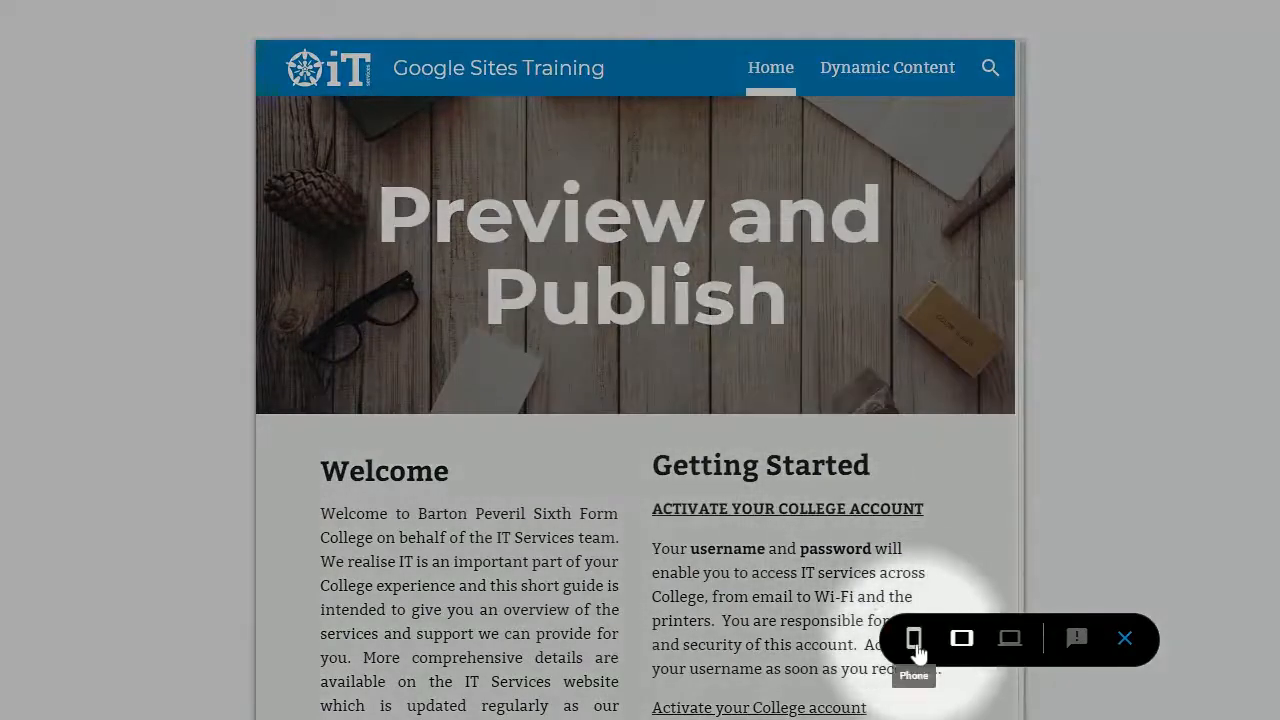
# Switch the preview to phone width and browse the Dynamic Content page via the hamburger menu
pyautogui.click(912, 638)
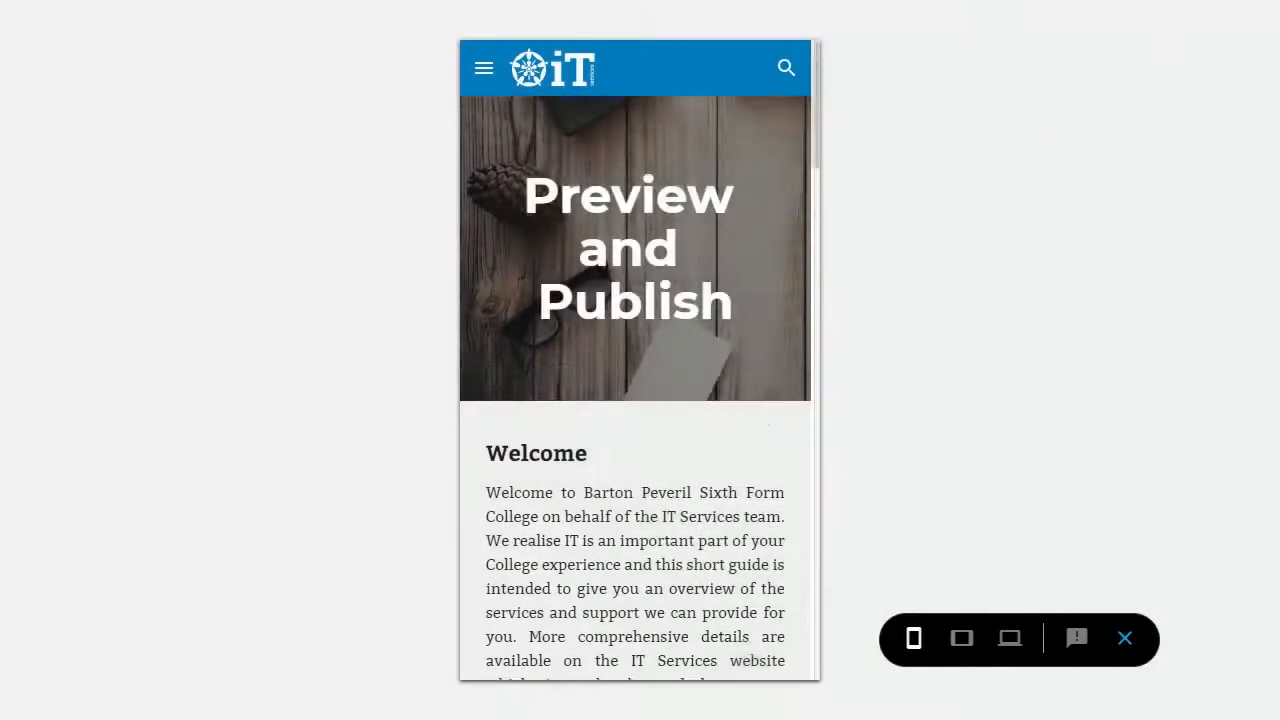
pyautogui.scroll(-3)
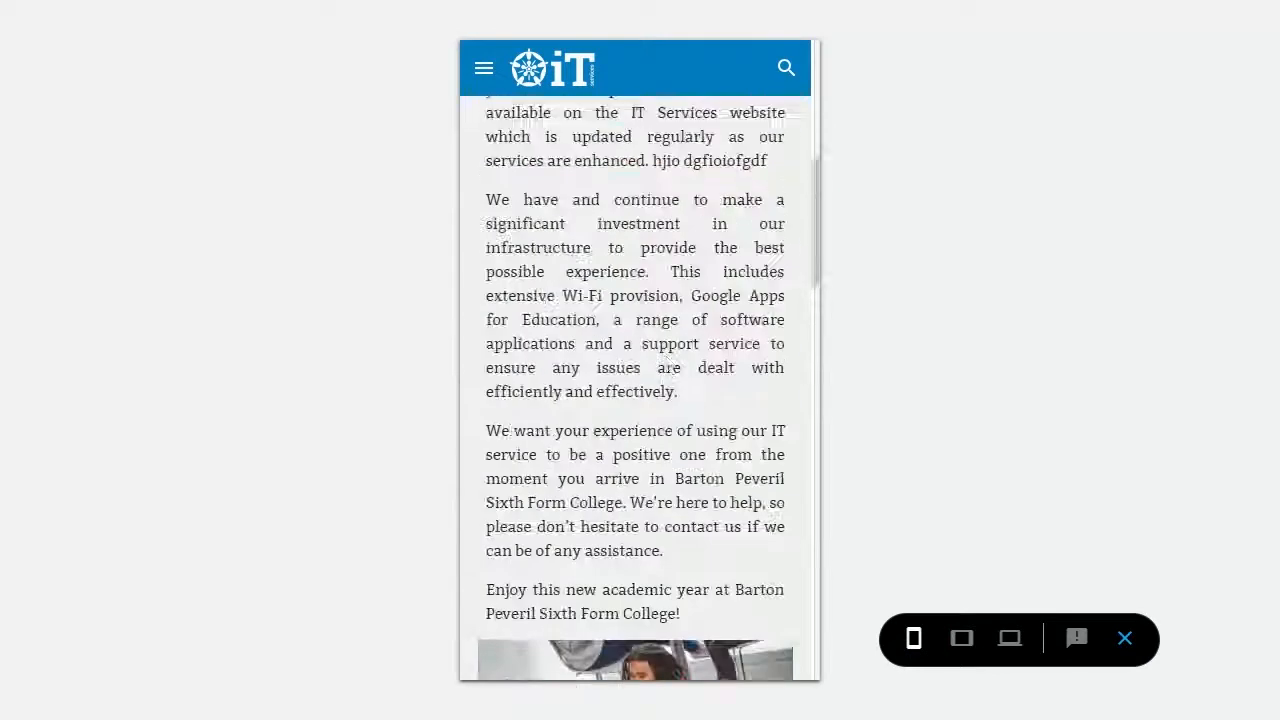
pyautogui.click(484, 68)
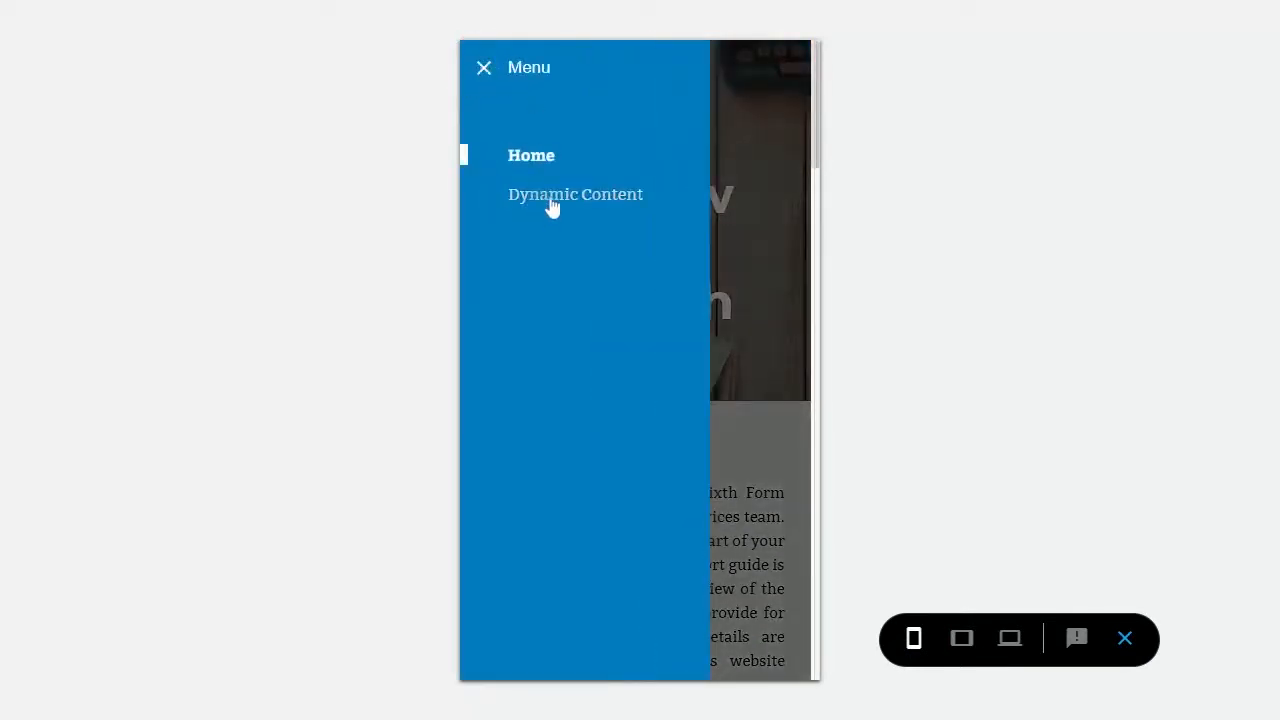
pyautogui.click(576, 194)
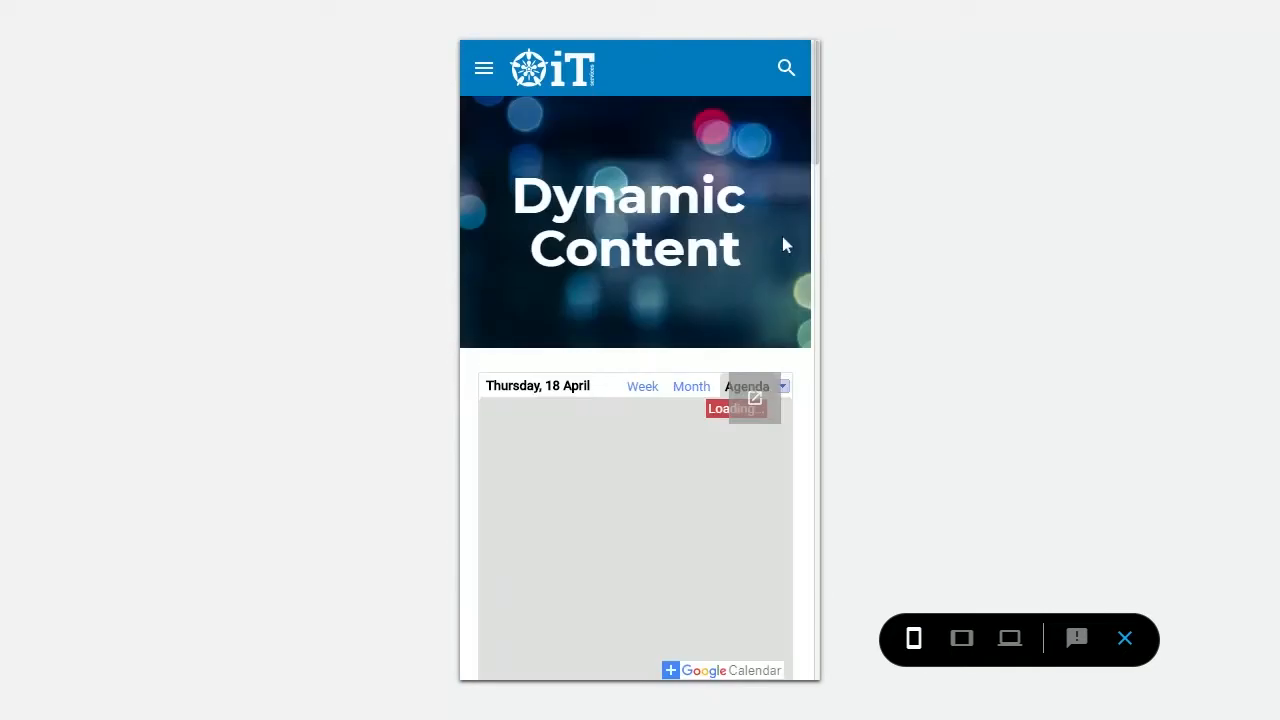
pyautogui.scroll(-3)
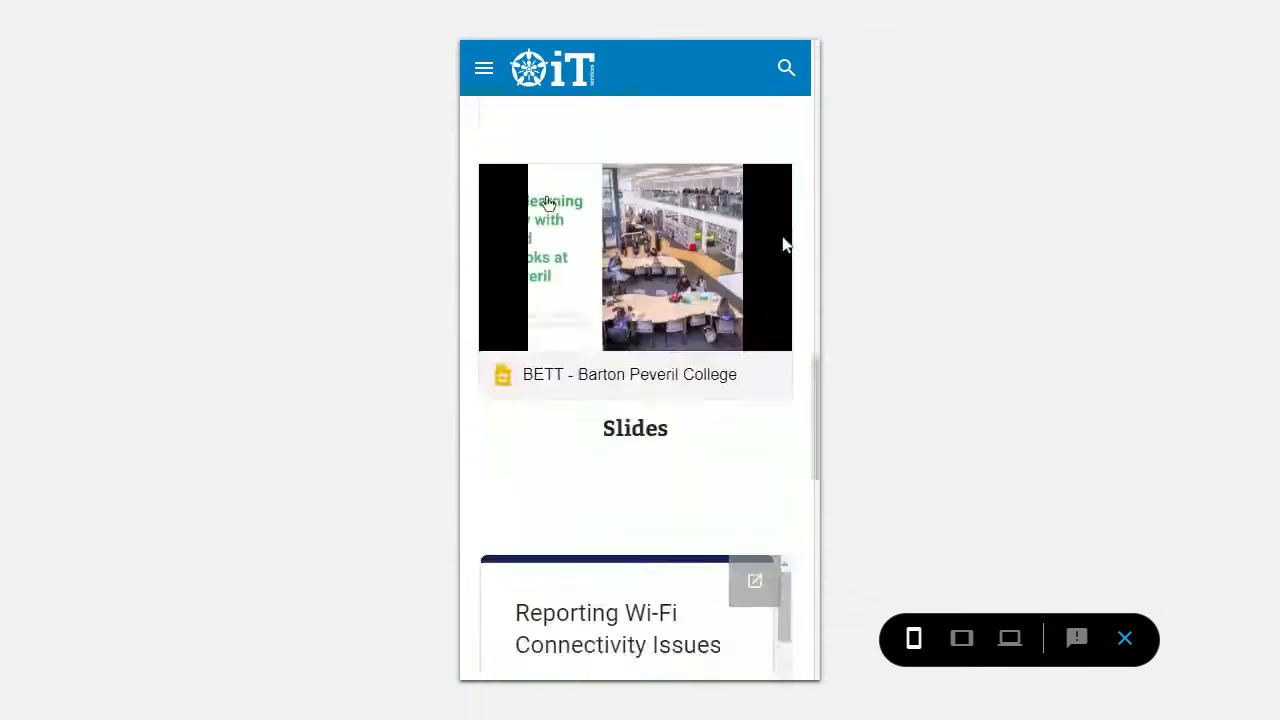
pyautogui.scroll(-3)
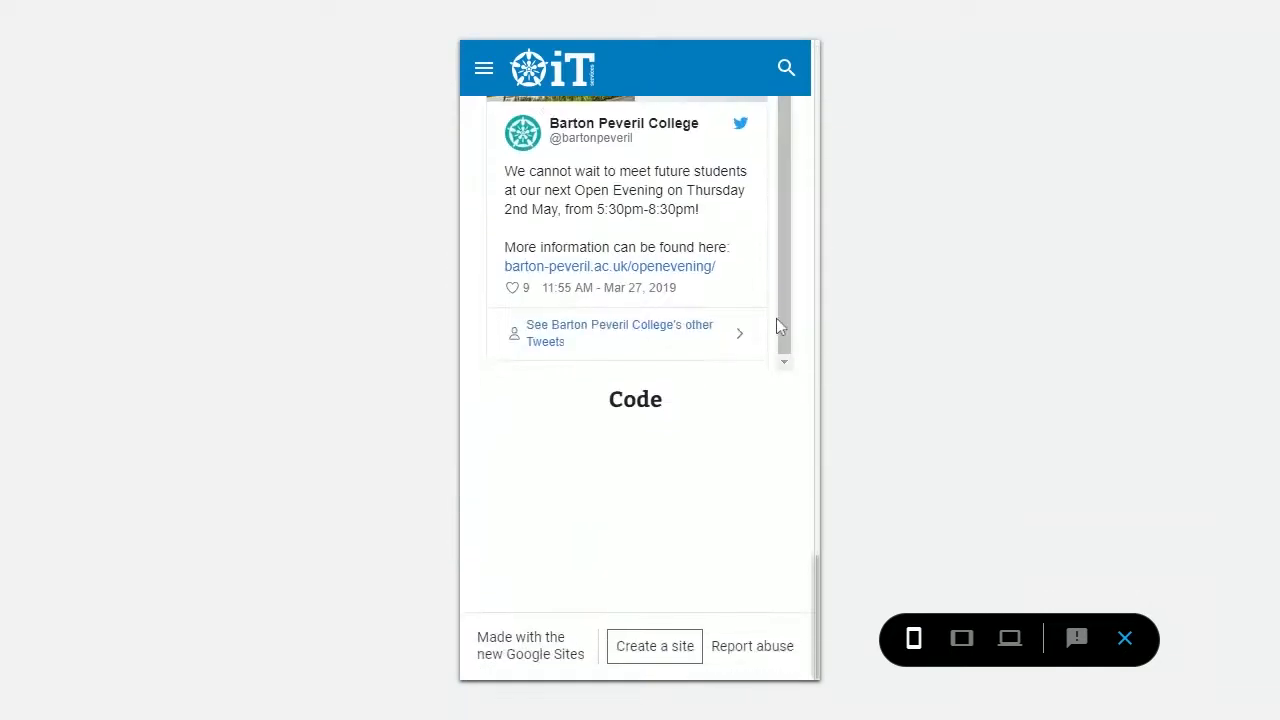
pyautogui.scroll(3)
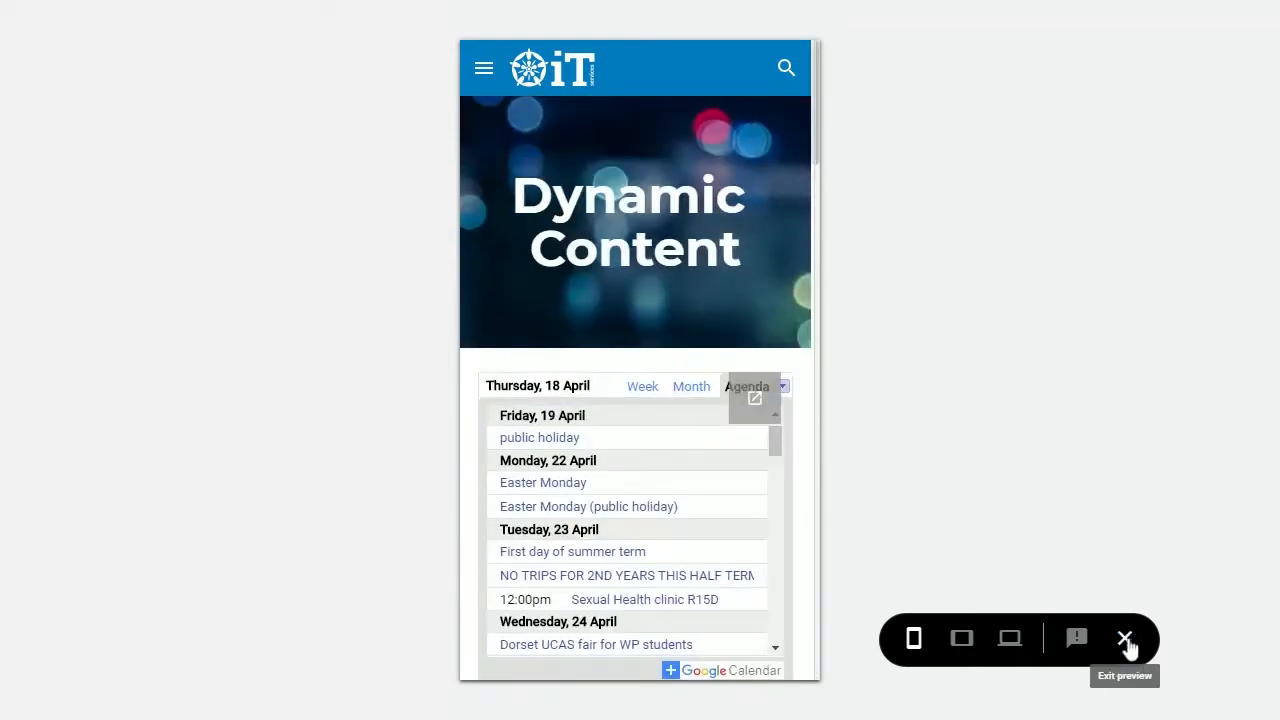
# Exit the preview and publish the site at the web address 'sitestraining'
pyautogui.click(1124, 638)
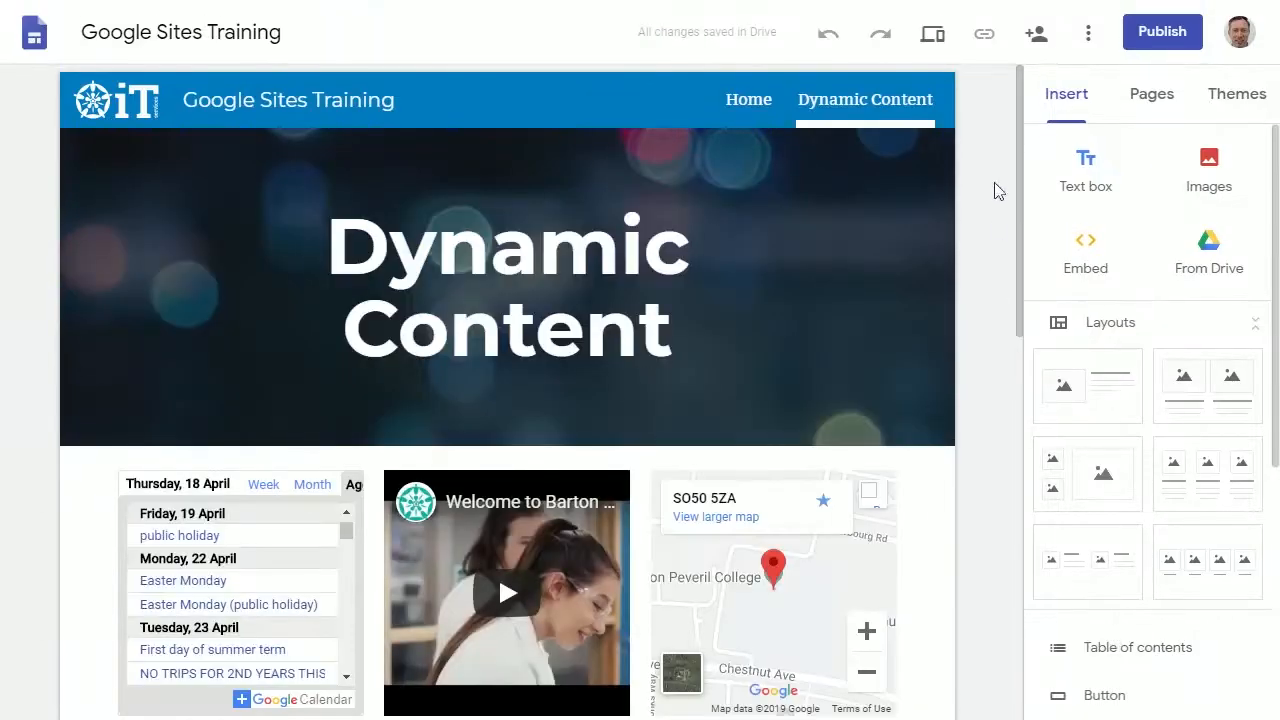
pyautogui.moveTo(1160, 32)
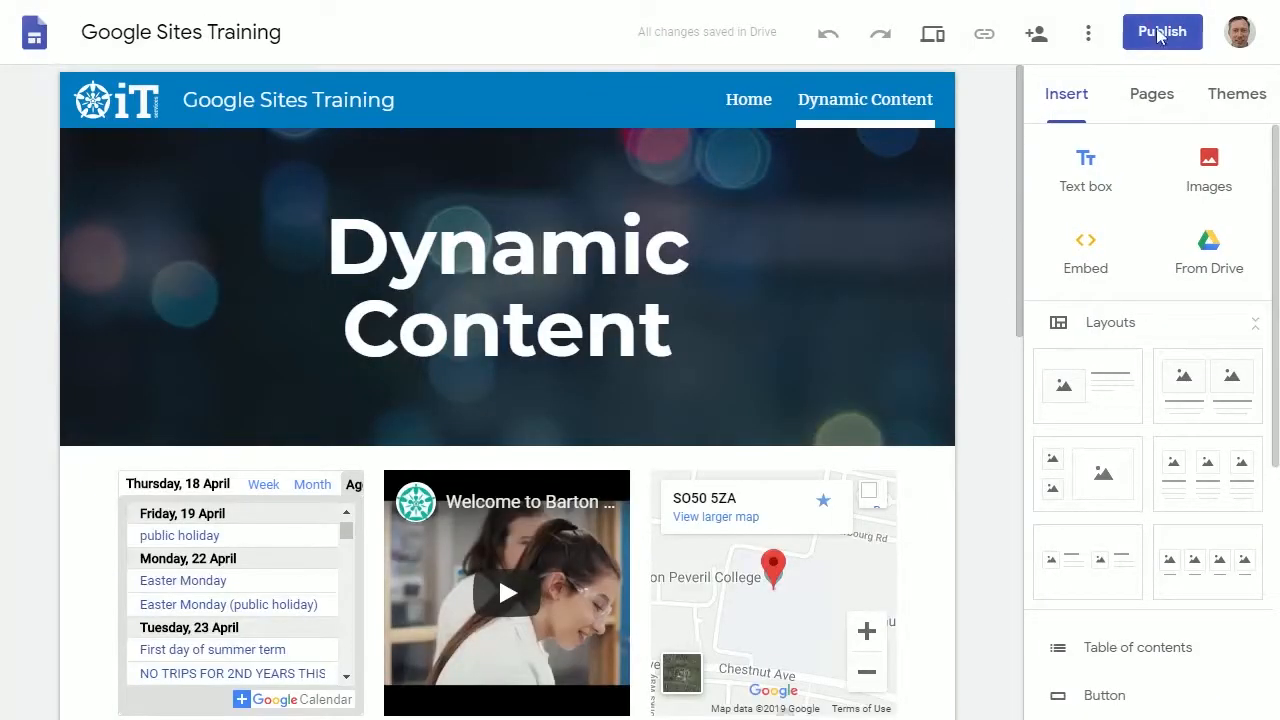
pyautogui.click(1162, 32)
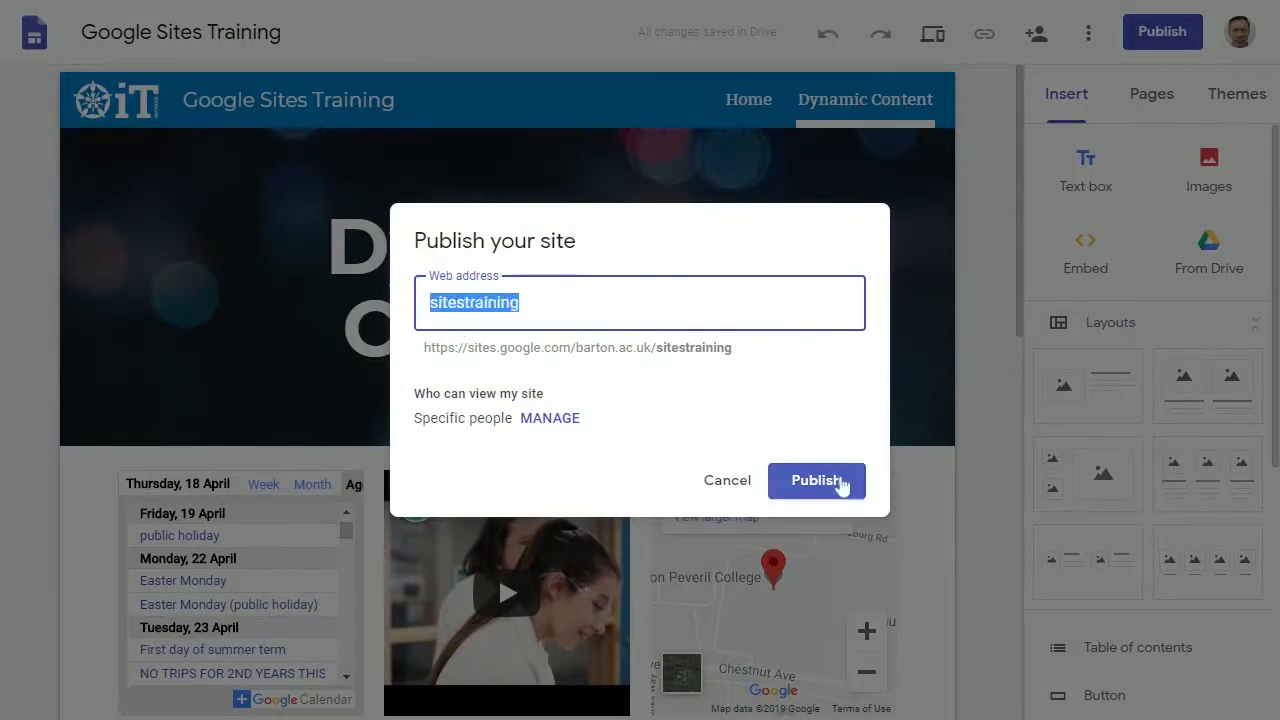
pyautogui.click(816, 480)
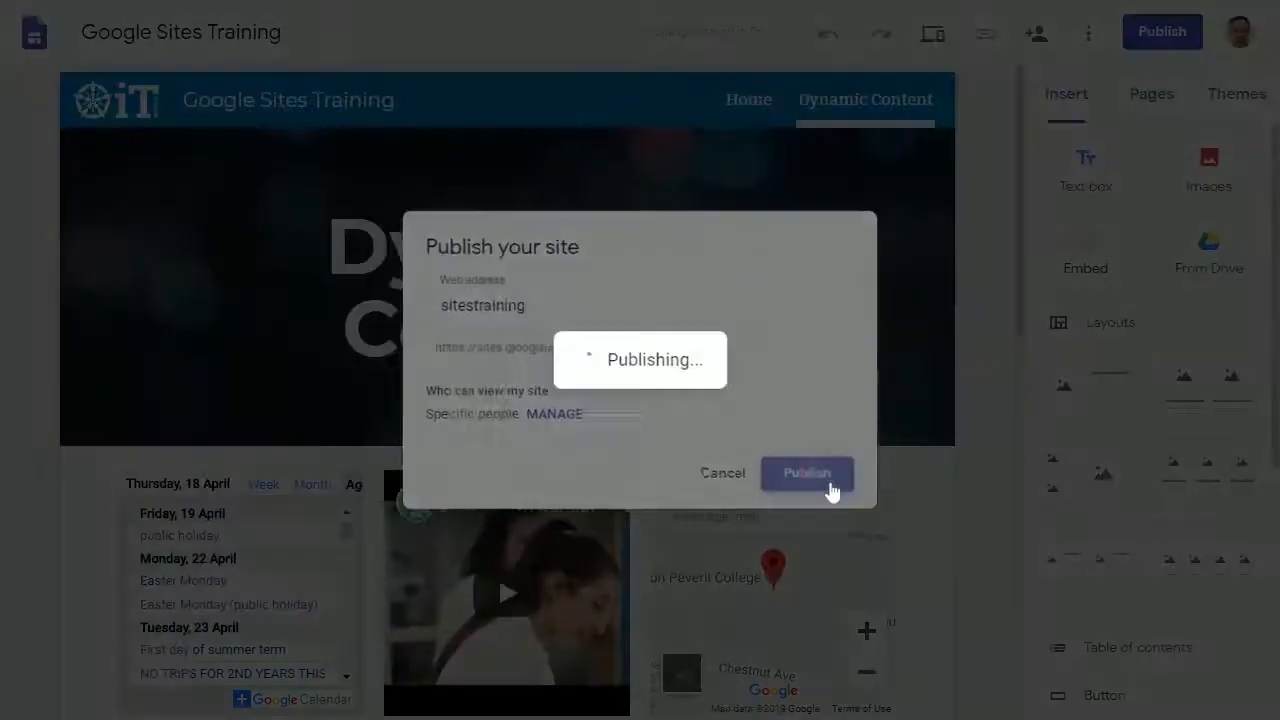
pyautogui.click(806, 472)
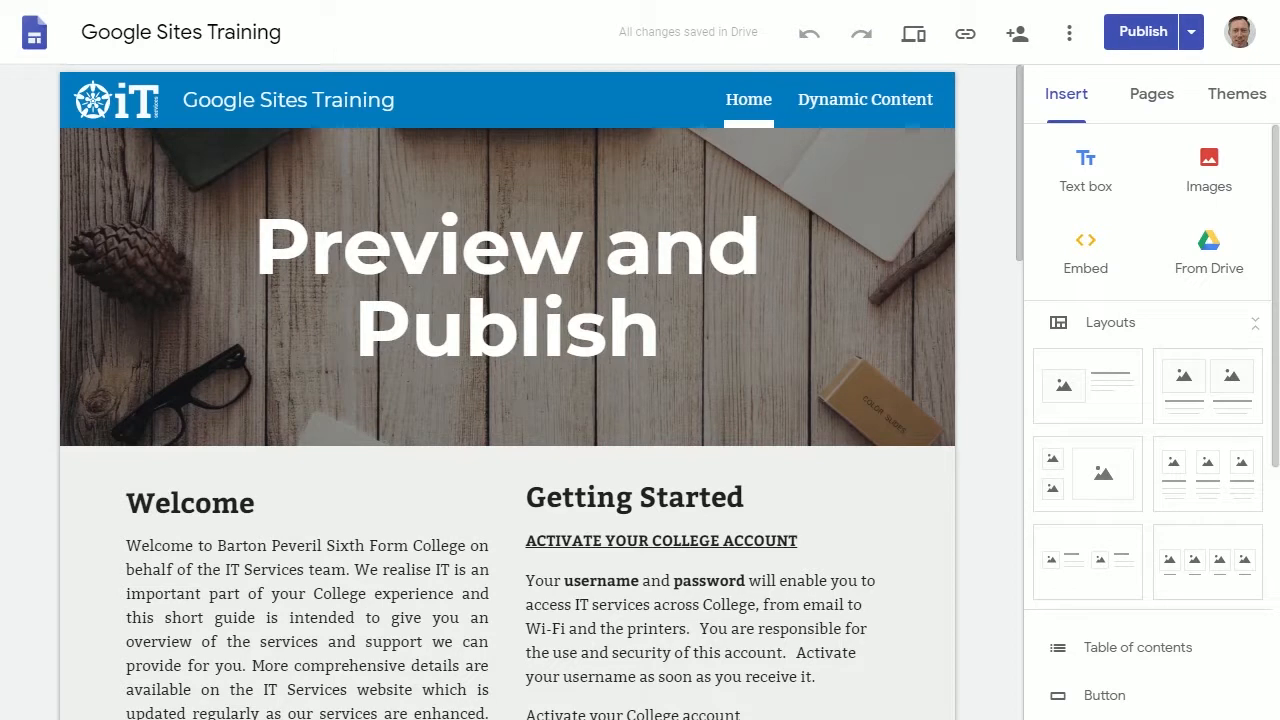
pyautogui.moveTo(996, 230)
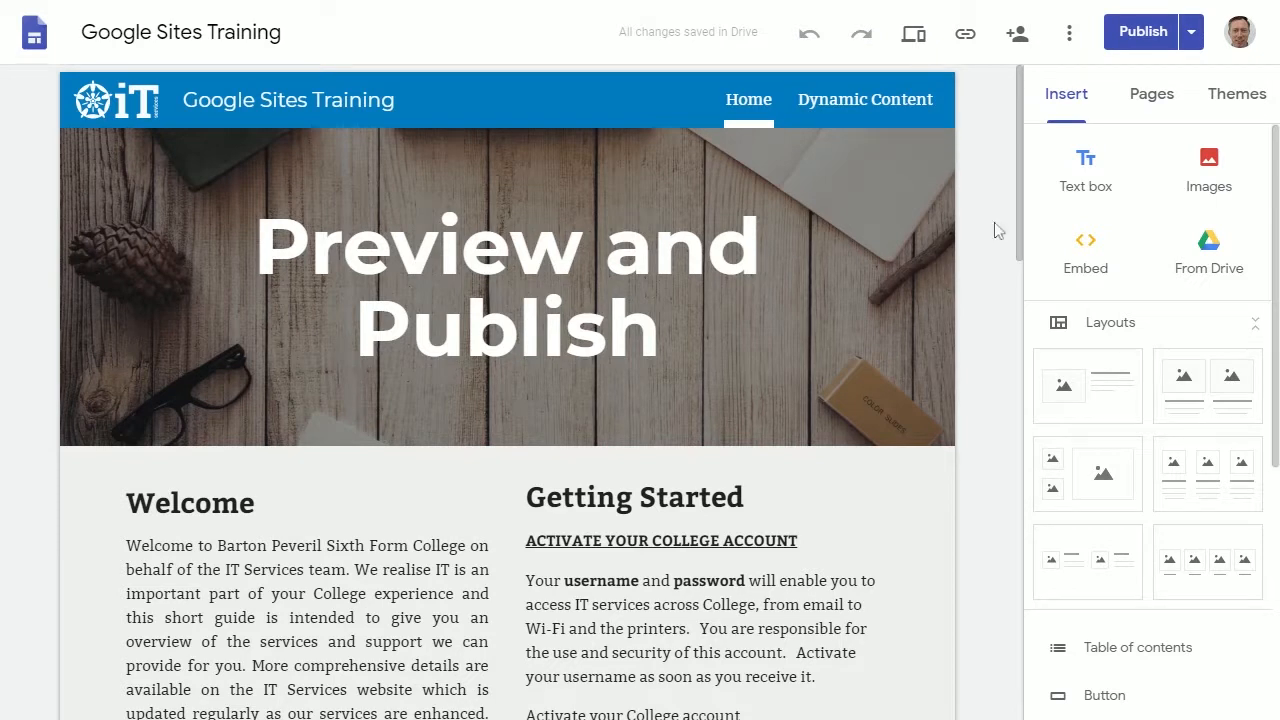
# Show Publish settings with the site's full sites.google.com/view/sitestraining link
pyautogui.click(1184, 32)
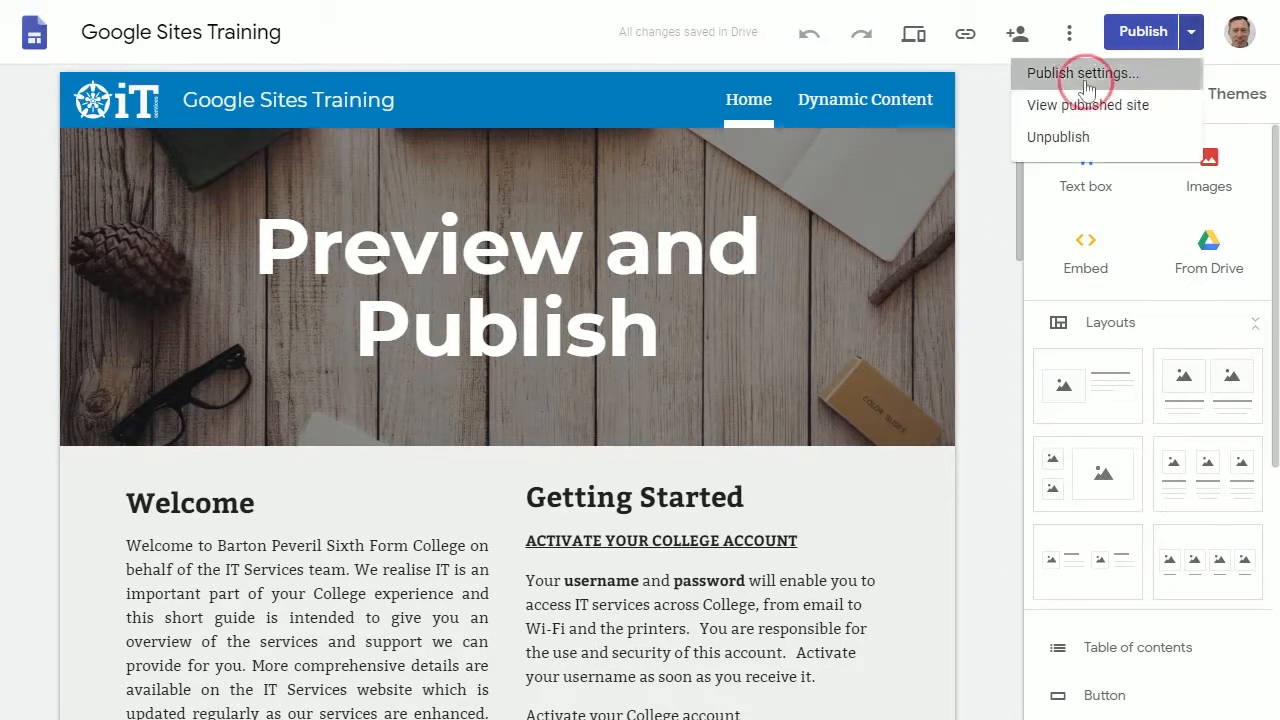
pyautogui.click(1080, 72)
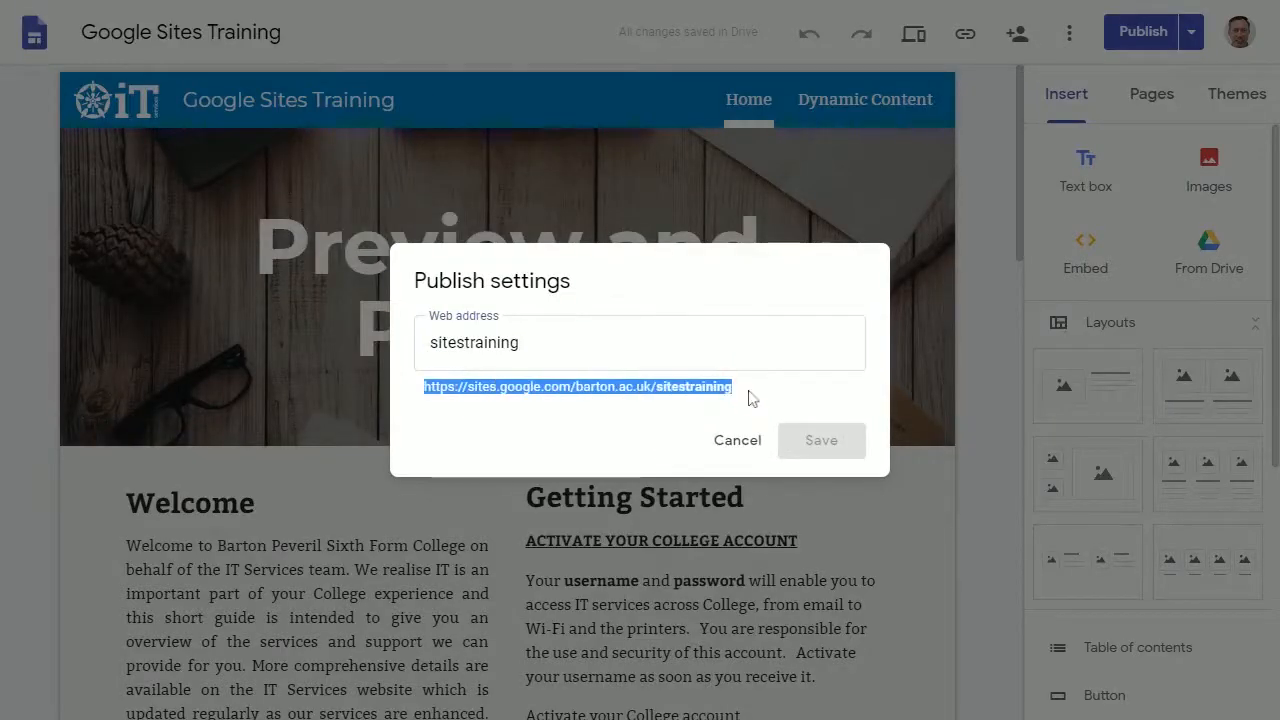
pyautogui.moveTo(738, 394)
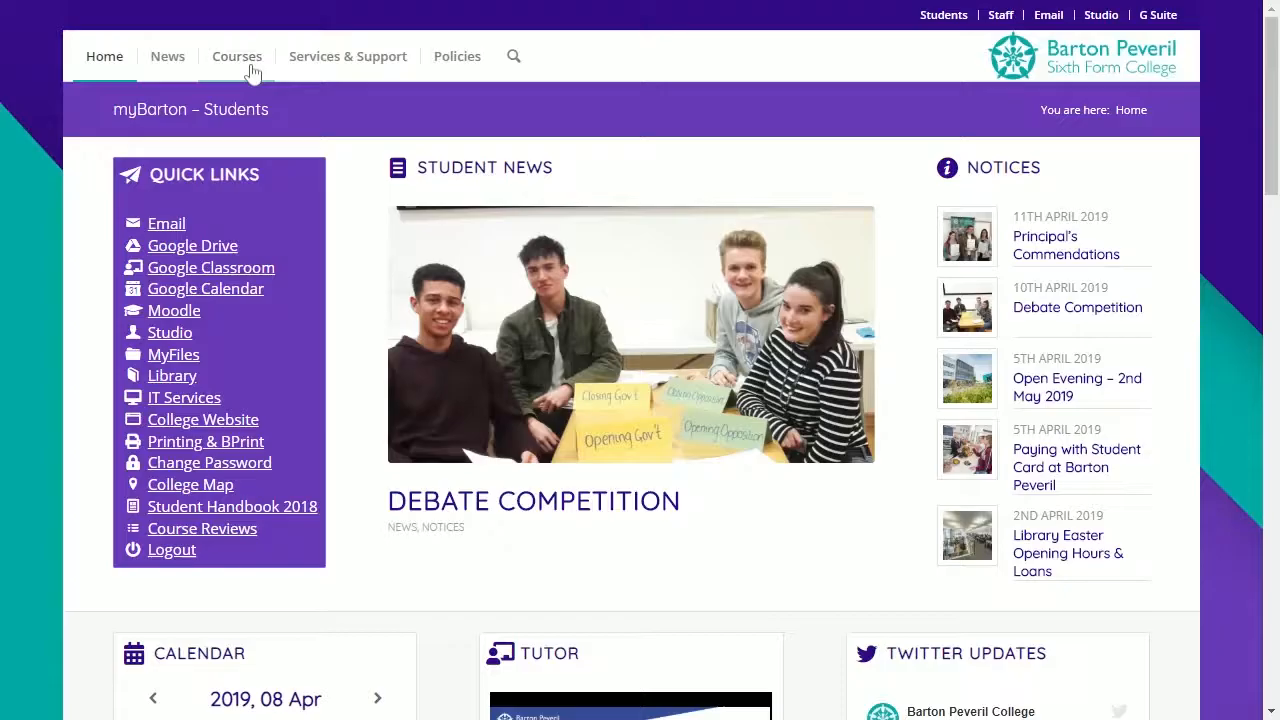
# Browse myBarton's Courses page, scrolling down through the course sections
pyautogui.click(236, 56)
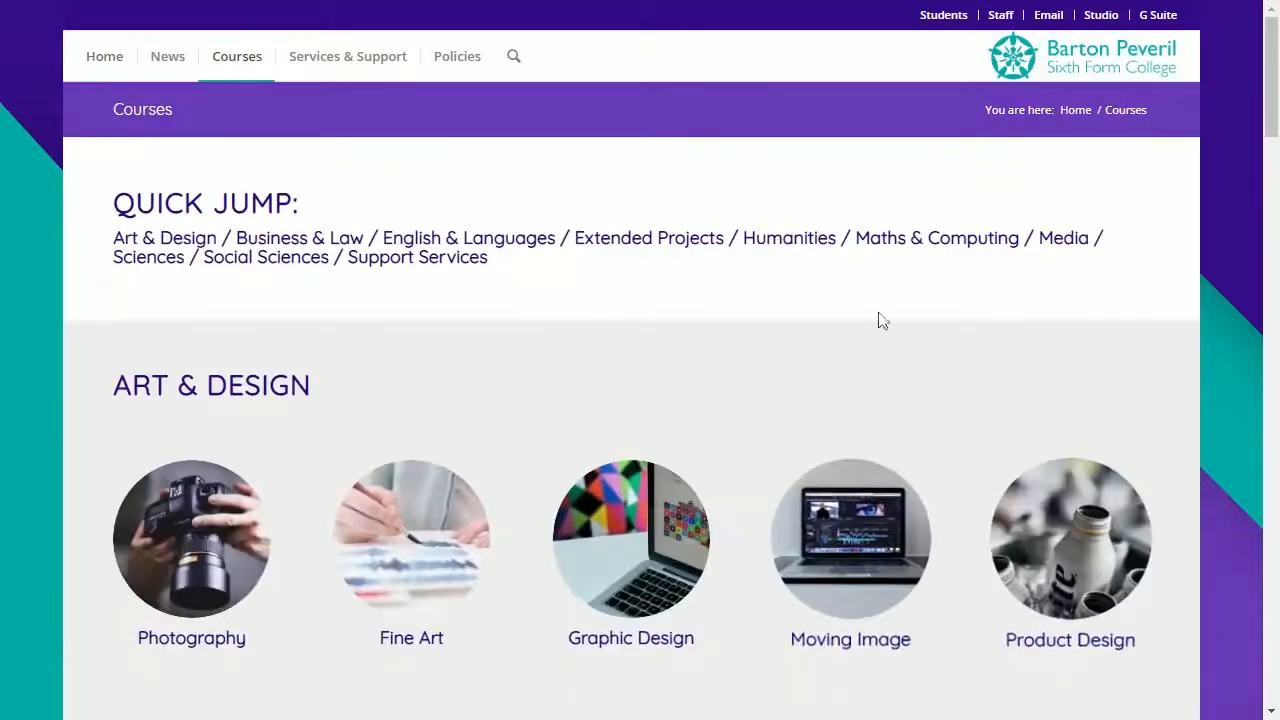
pyautogui.scroll(-3)
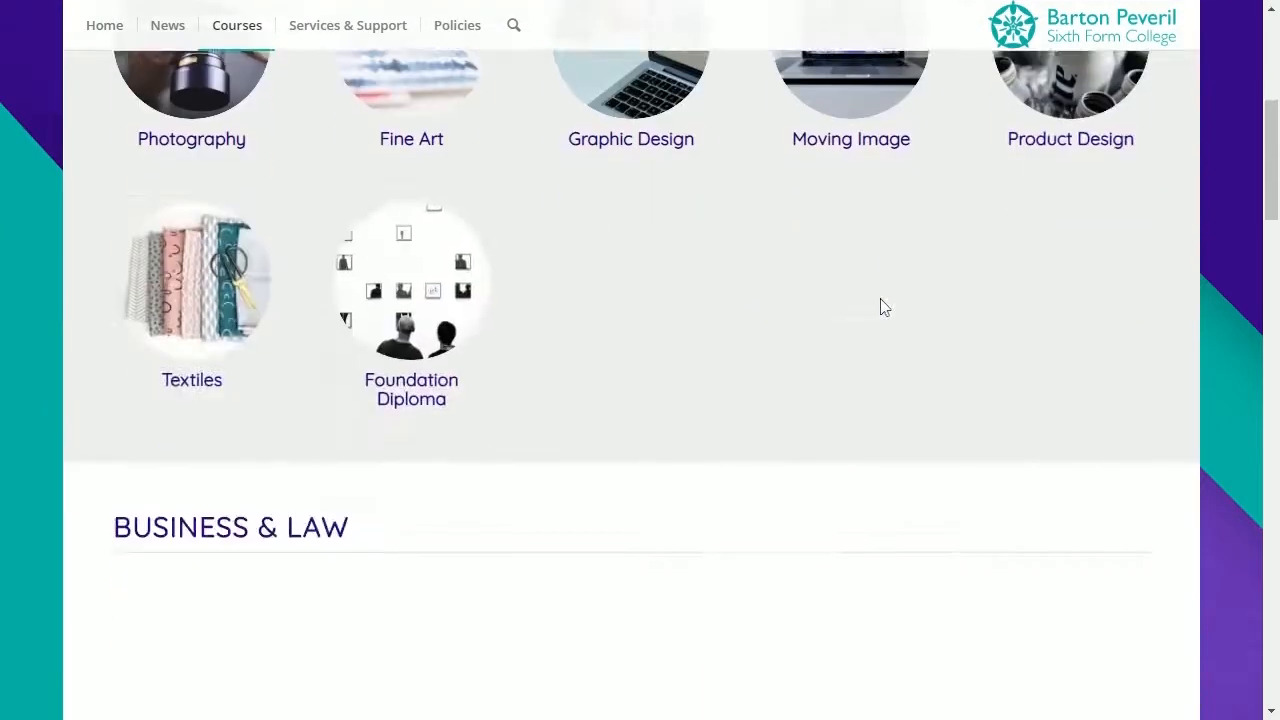
pyautogui.scroll(-3)
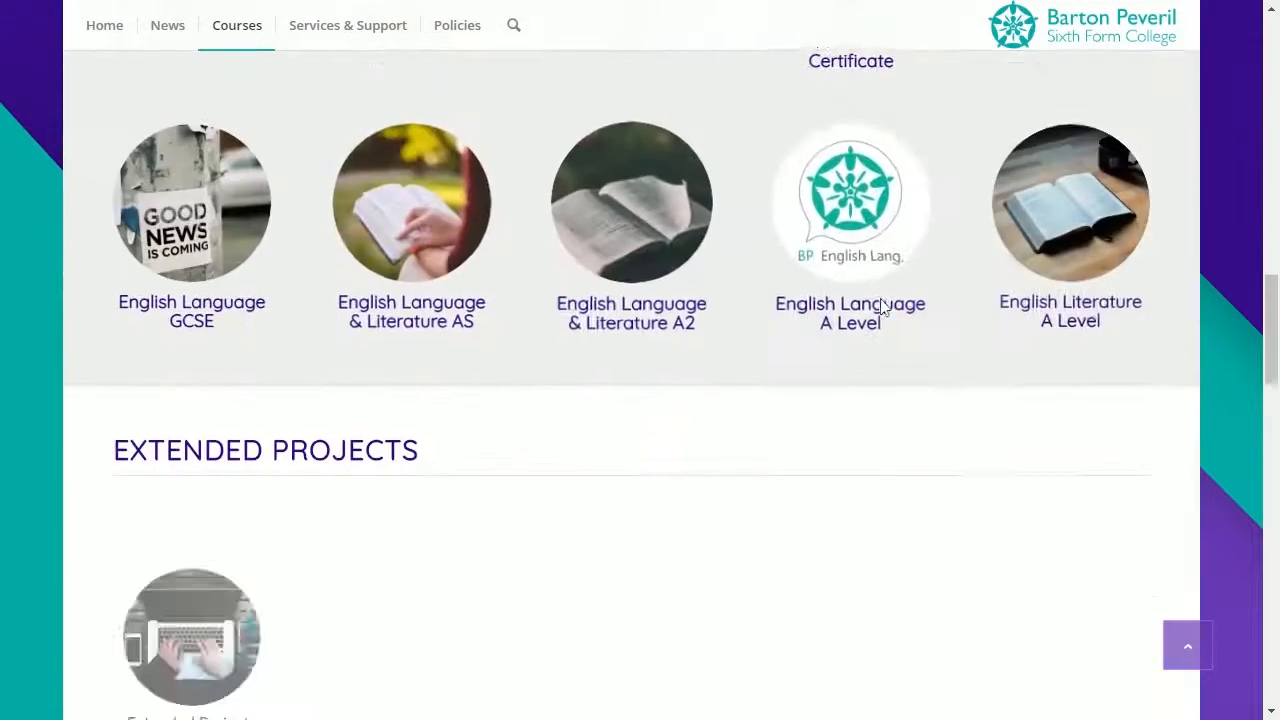
pyautogui.scroll(-3)
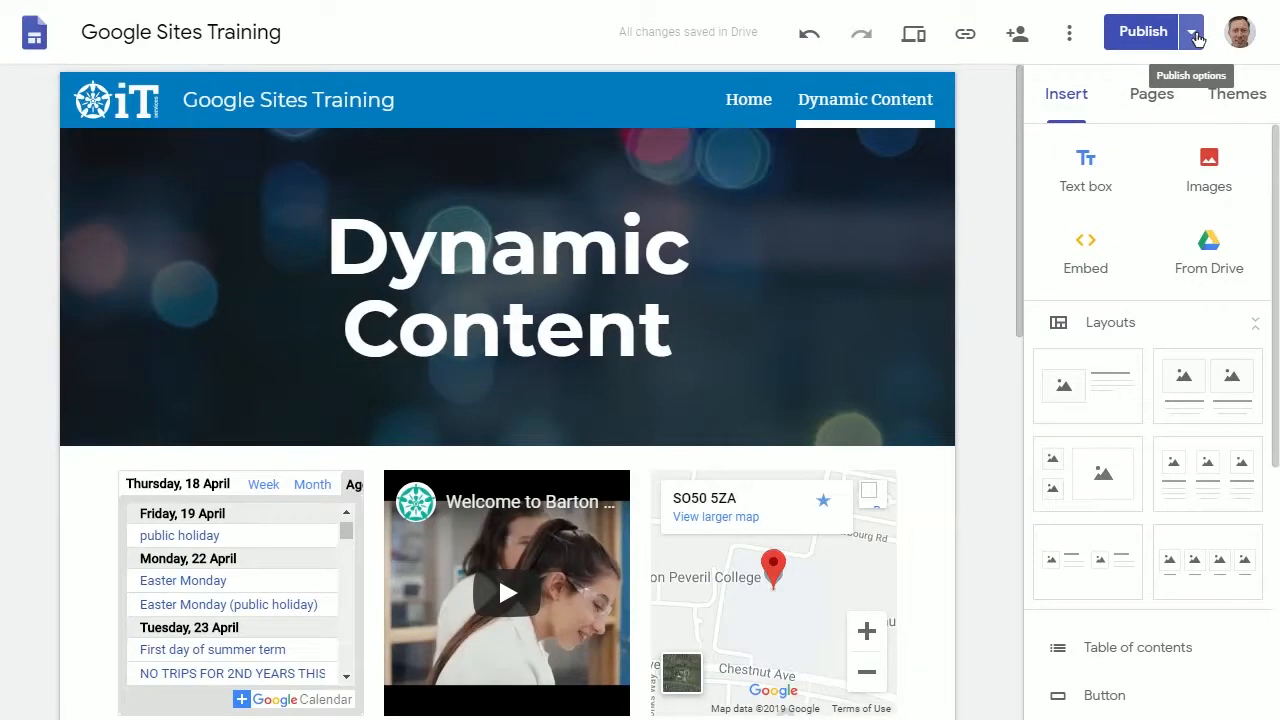
pyautogui.click(1190, 32)
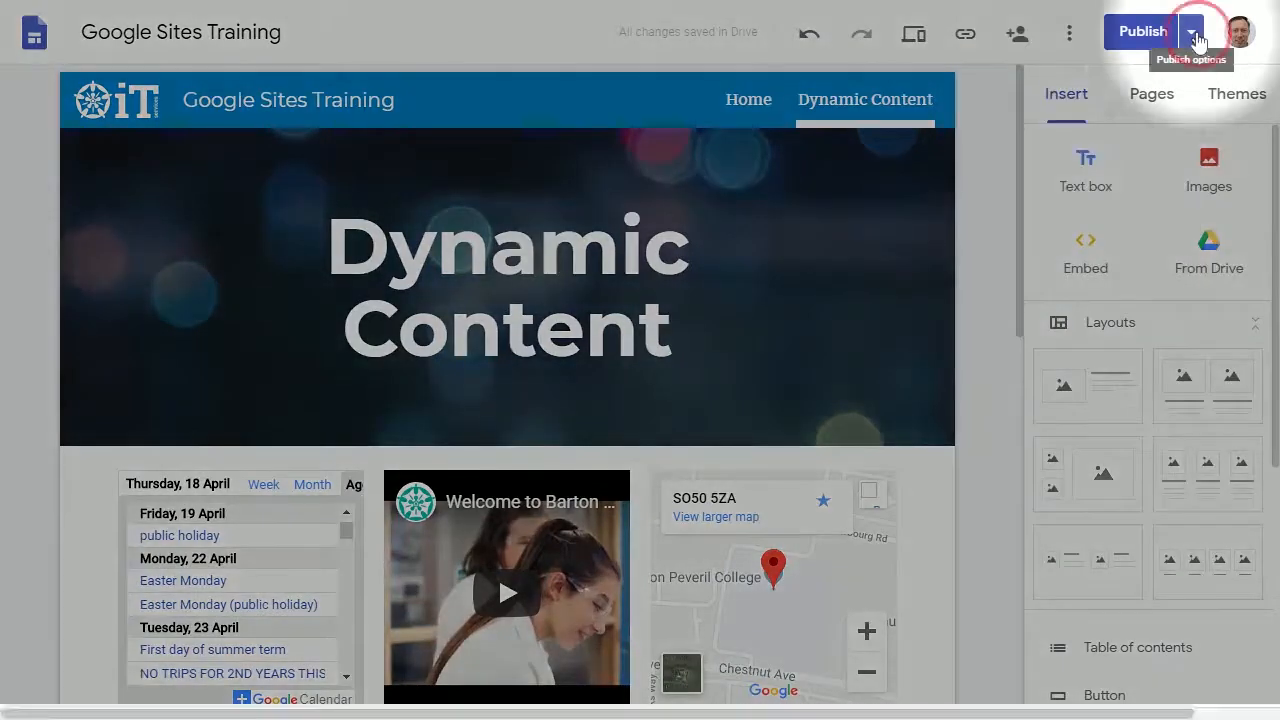
pyautogui.click(1192, 32)
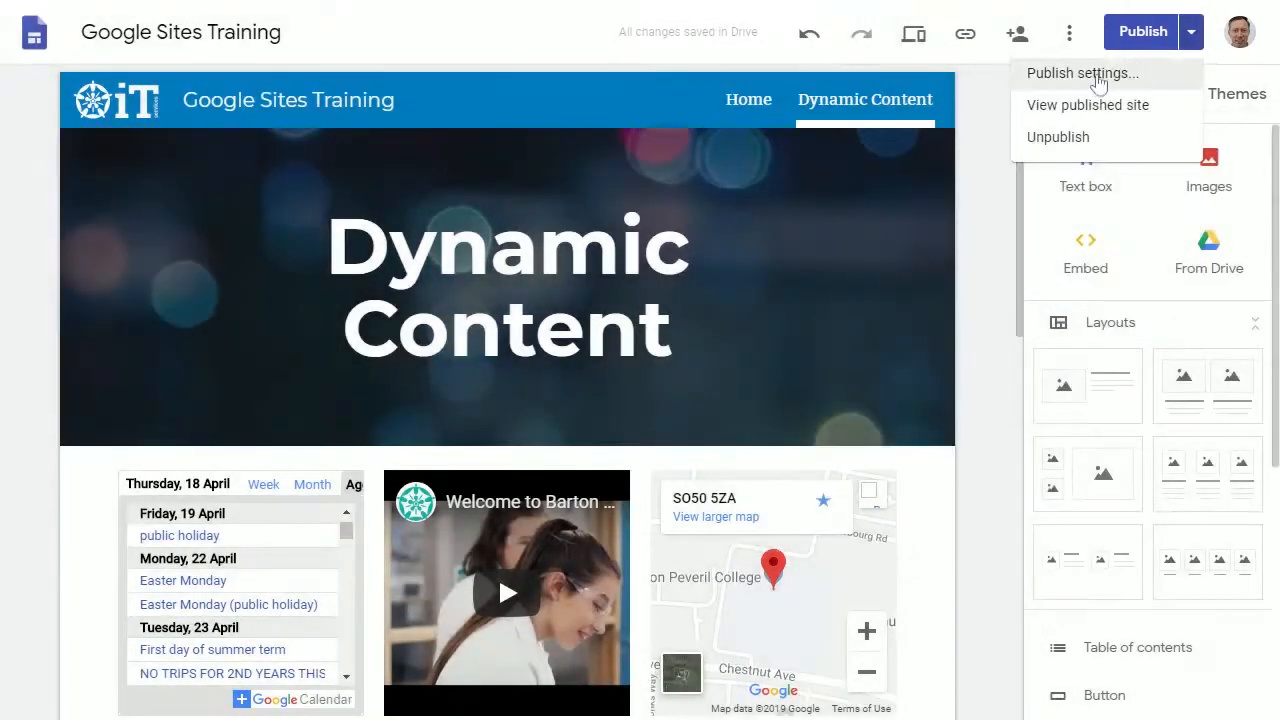
pyautogui.click(1080, 72)
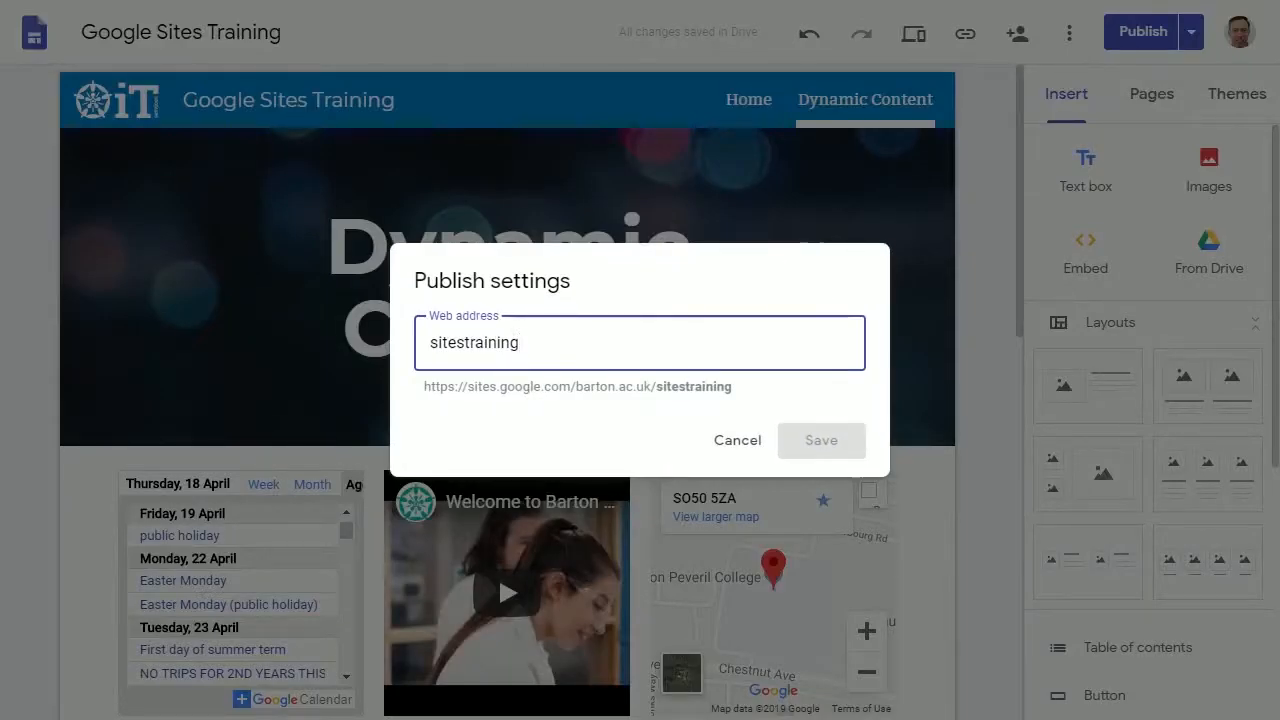
pyautogui.moveTo(736, 442)
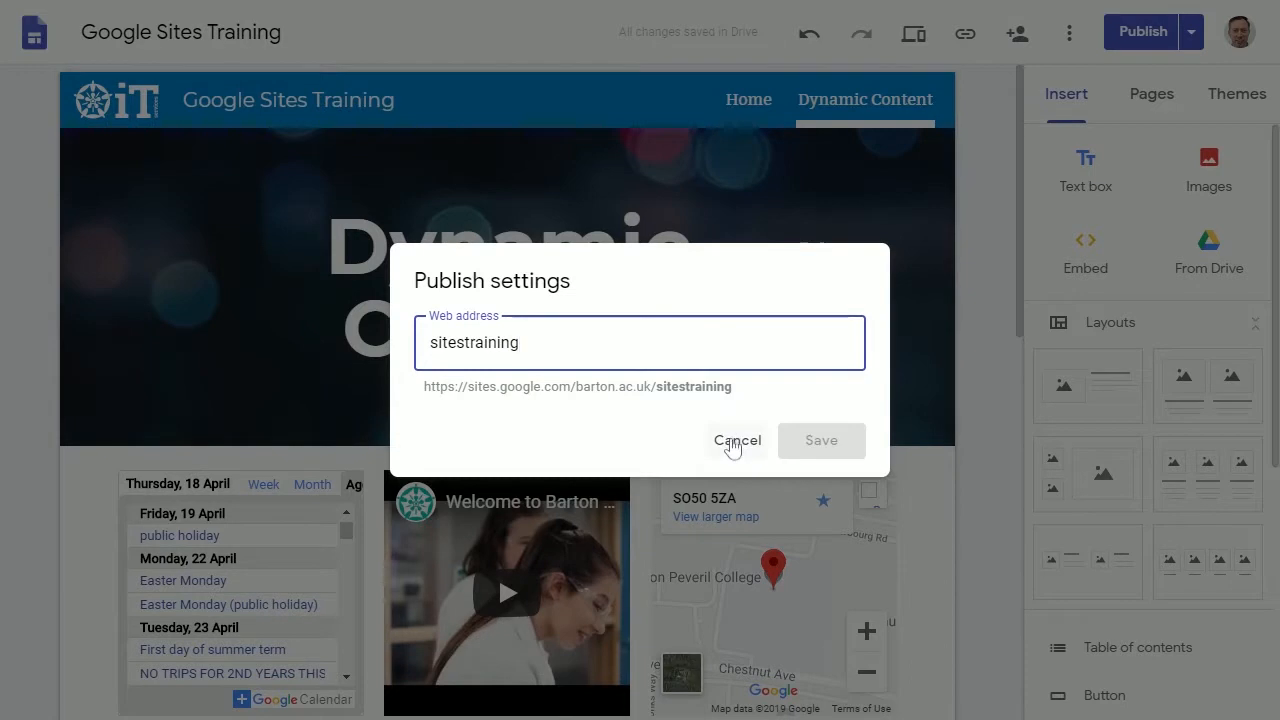
pyautogui.moveTo(732, 448)
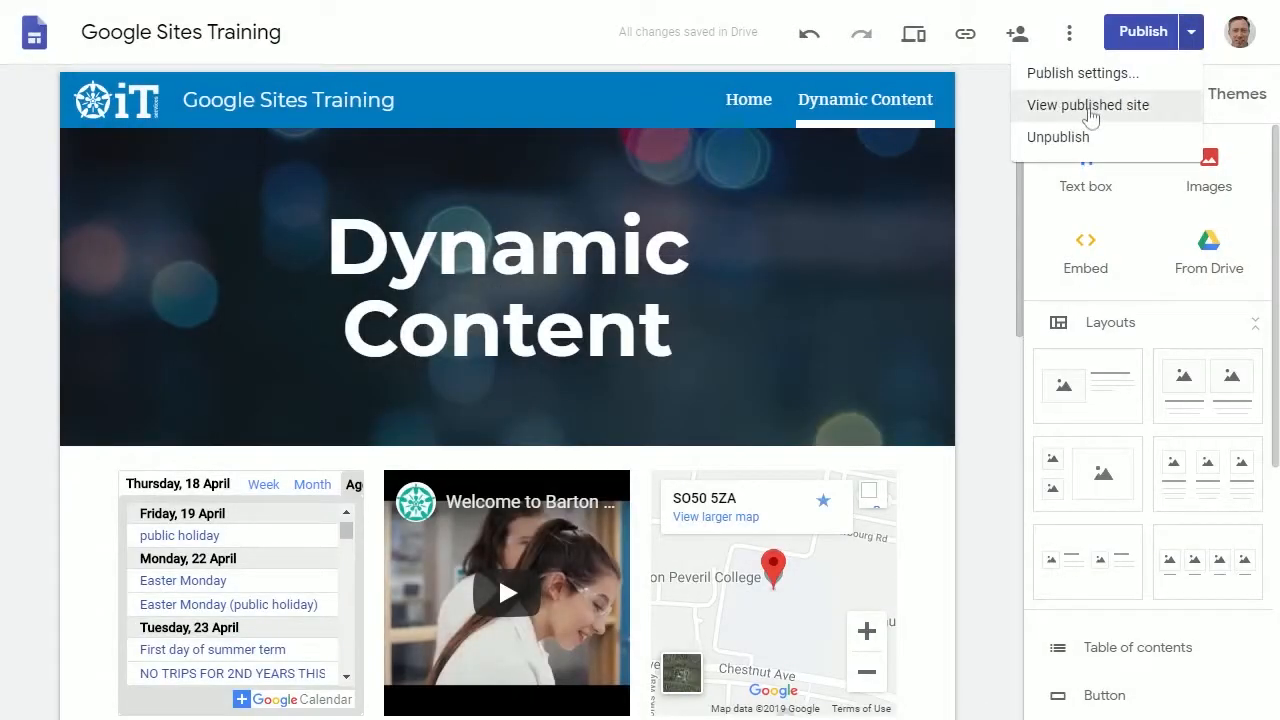
pyautogui.moveTo(1092, 144)
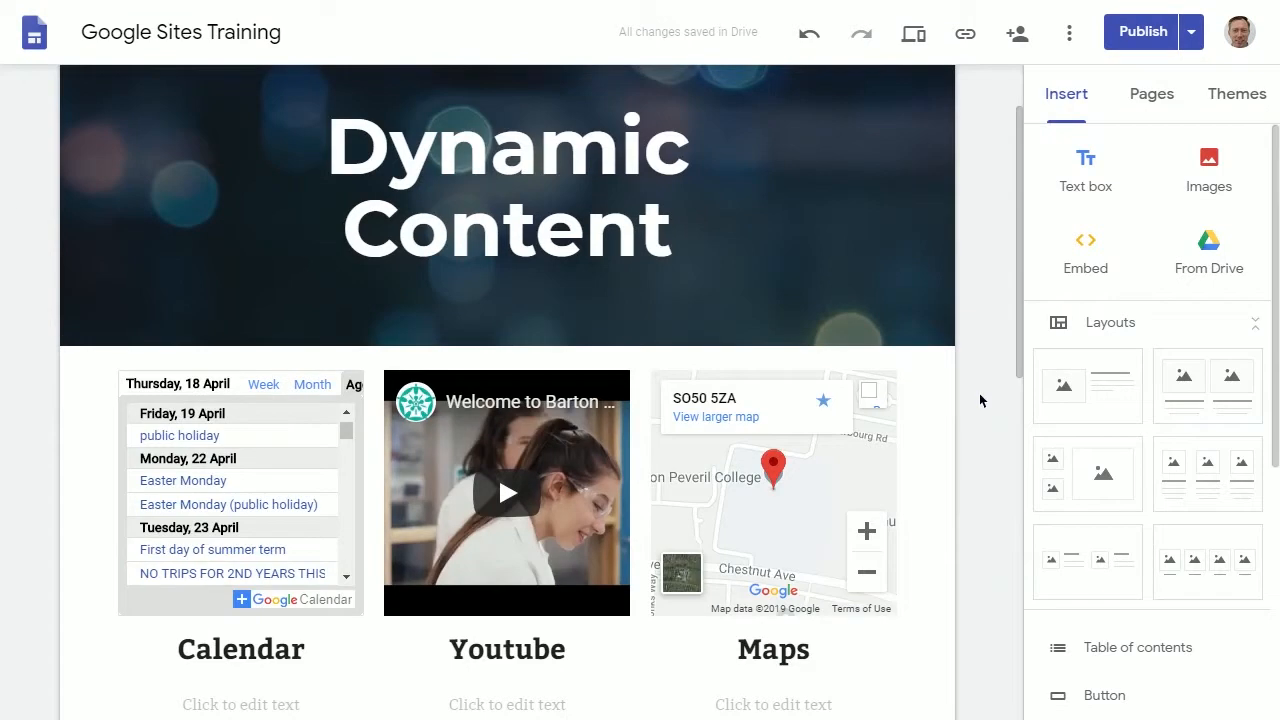
# Move the Youtube block to swap with Maps, then republish the reordered site
pyautogui.click(772, 490)
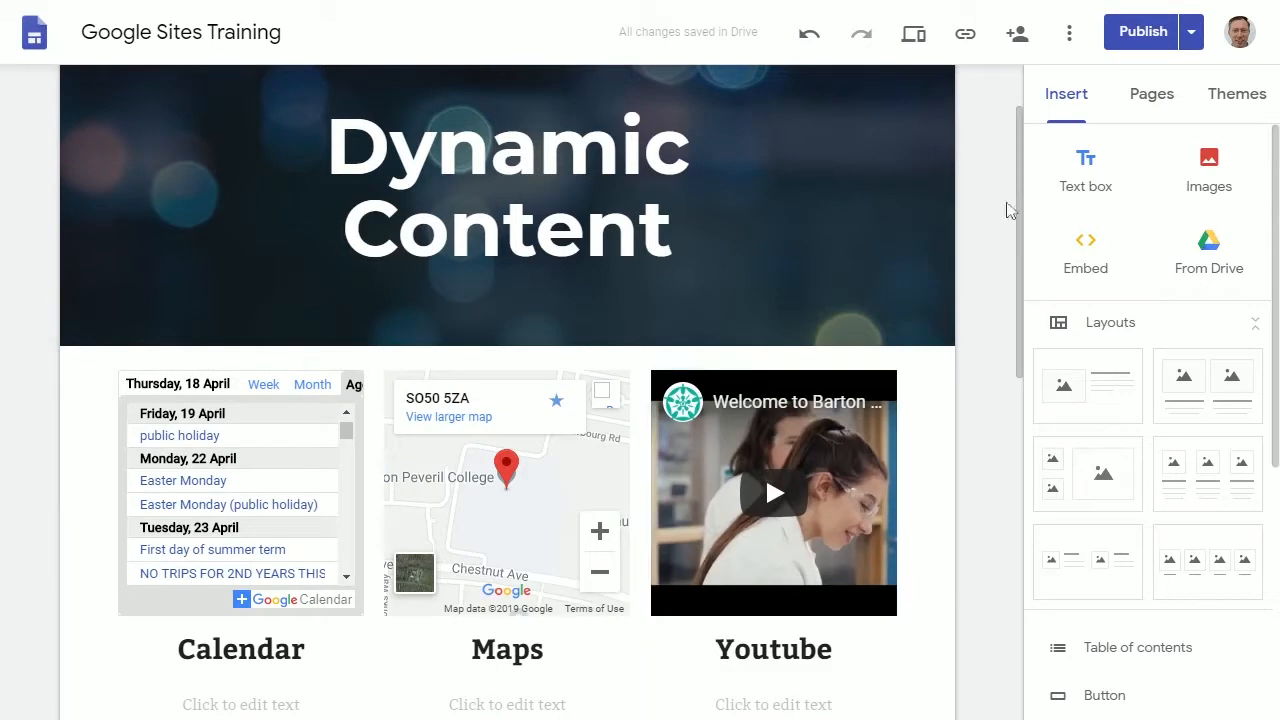
pyautogui.moveTo(1142, 32)
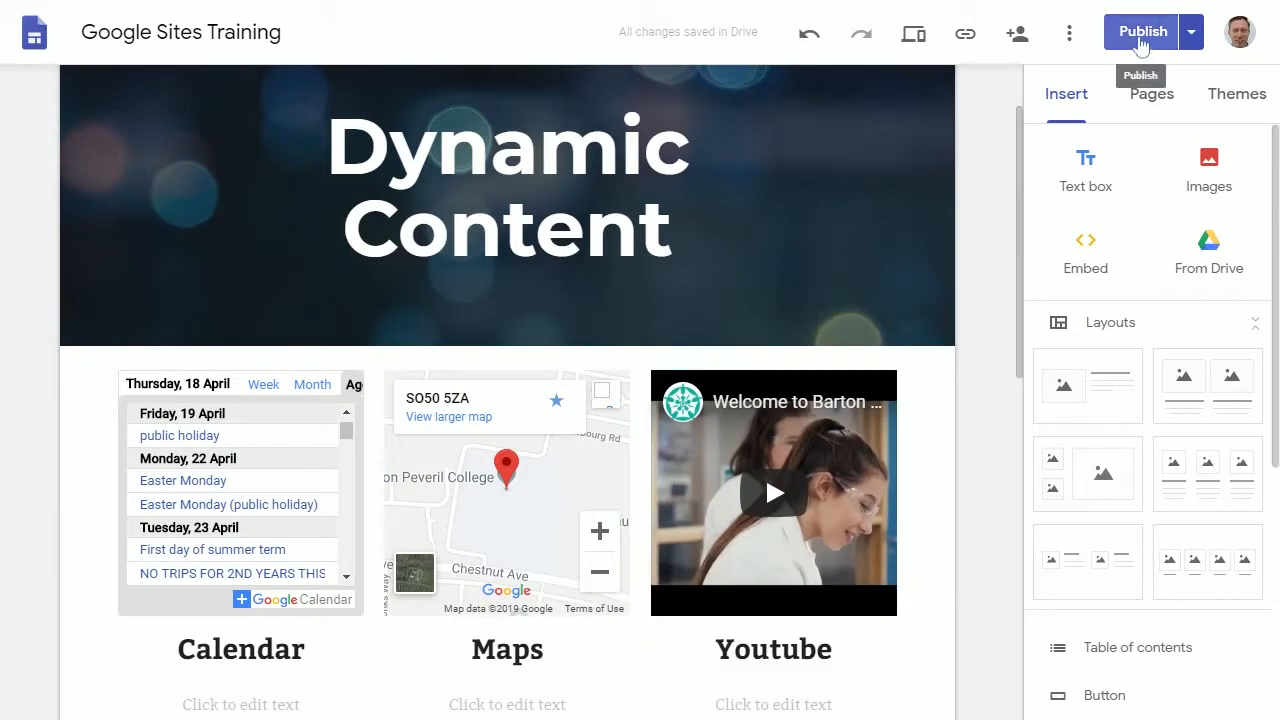
pyautogui.click(1142, 32)
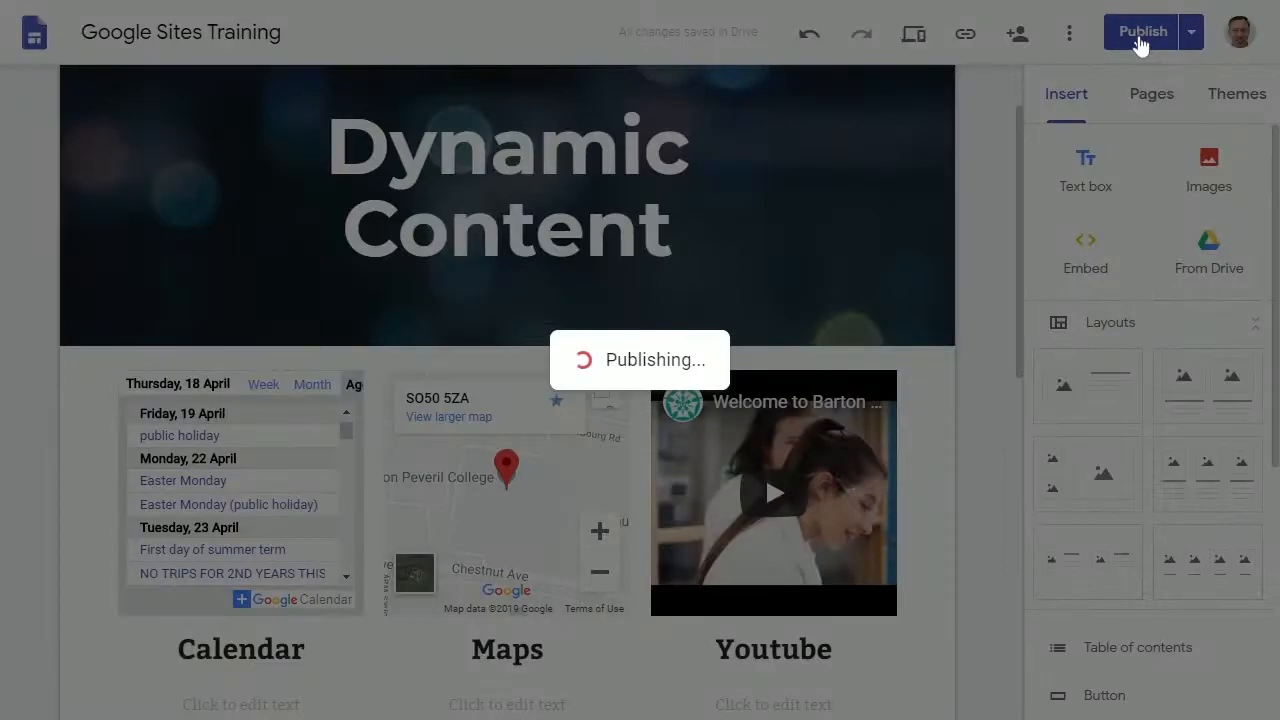